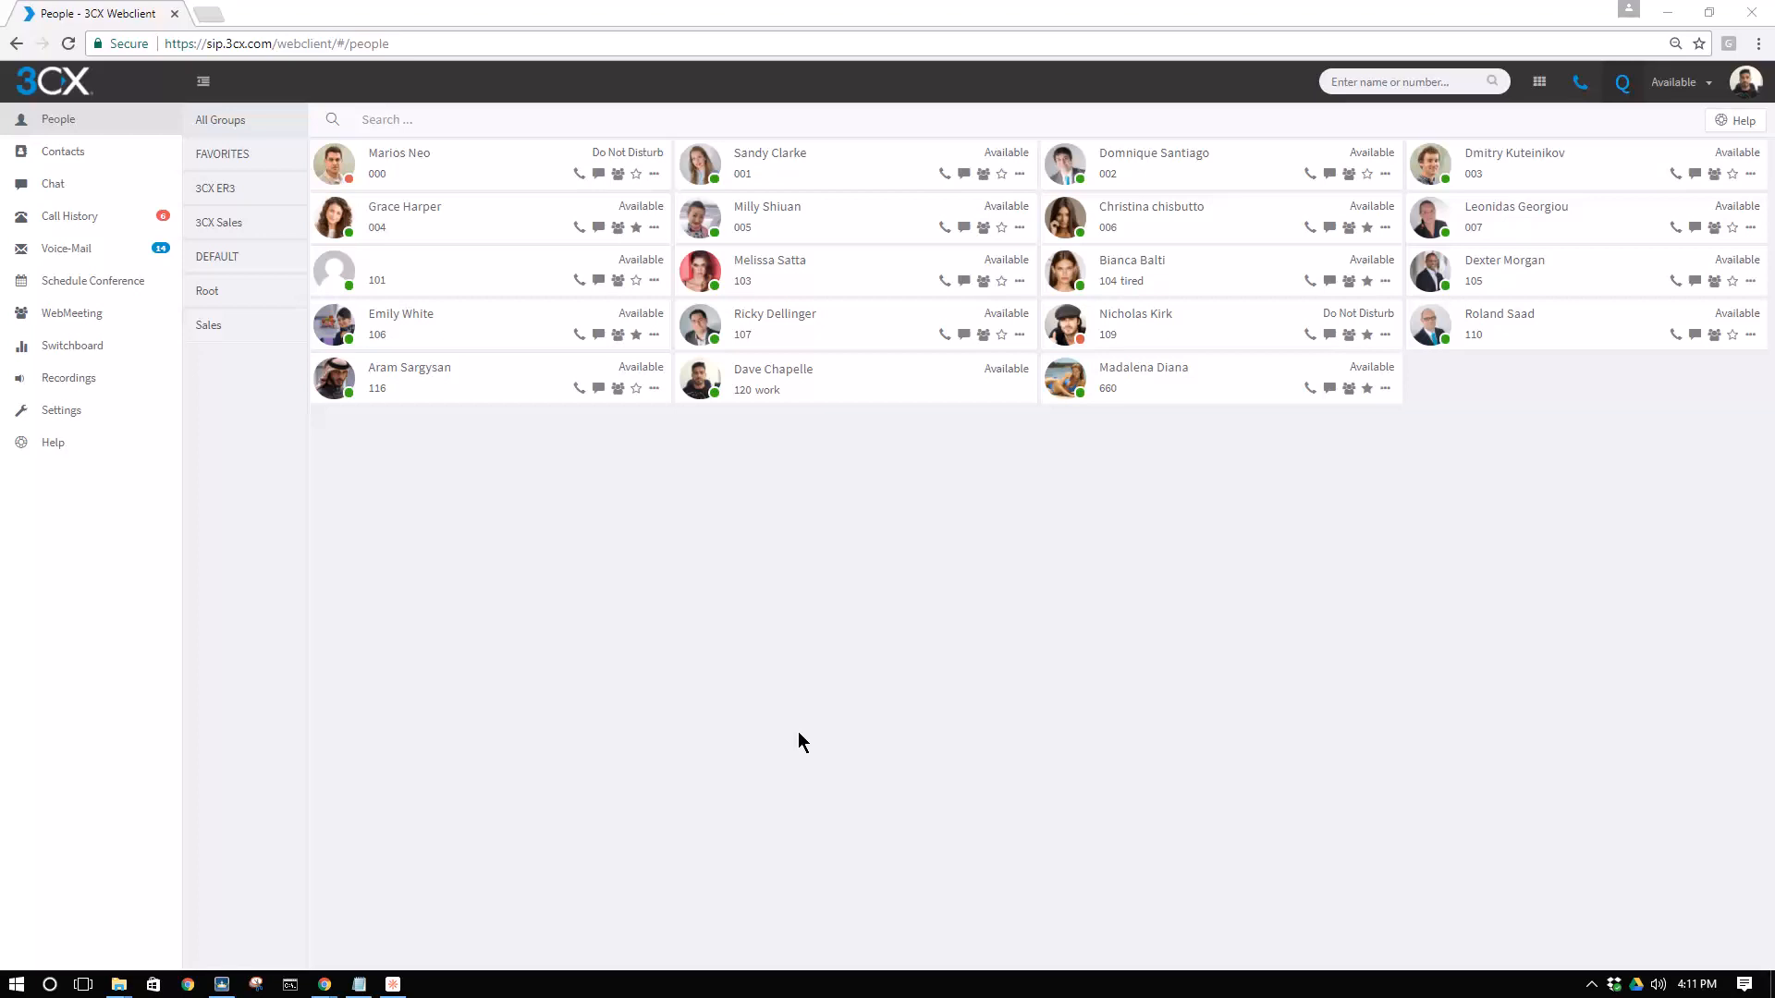
pyautogui.moveTo(693, 565)
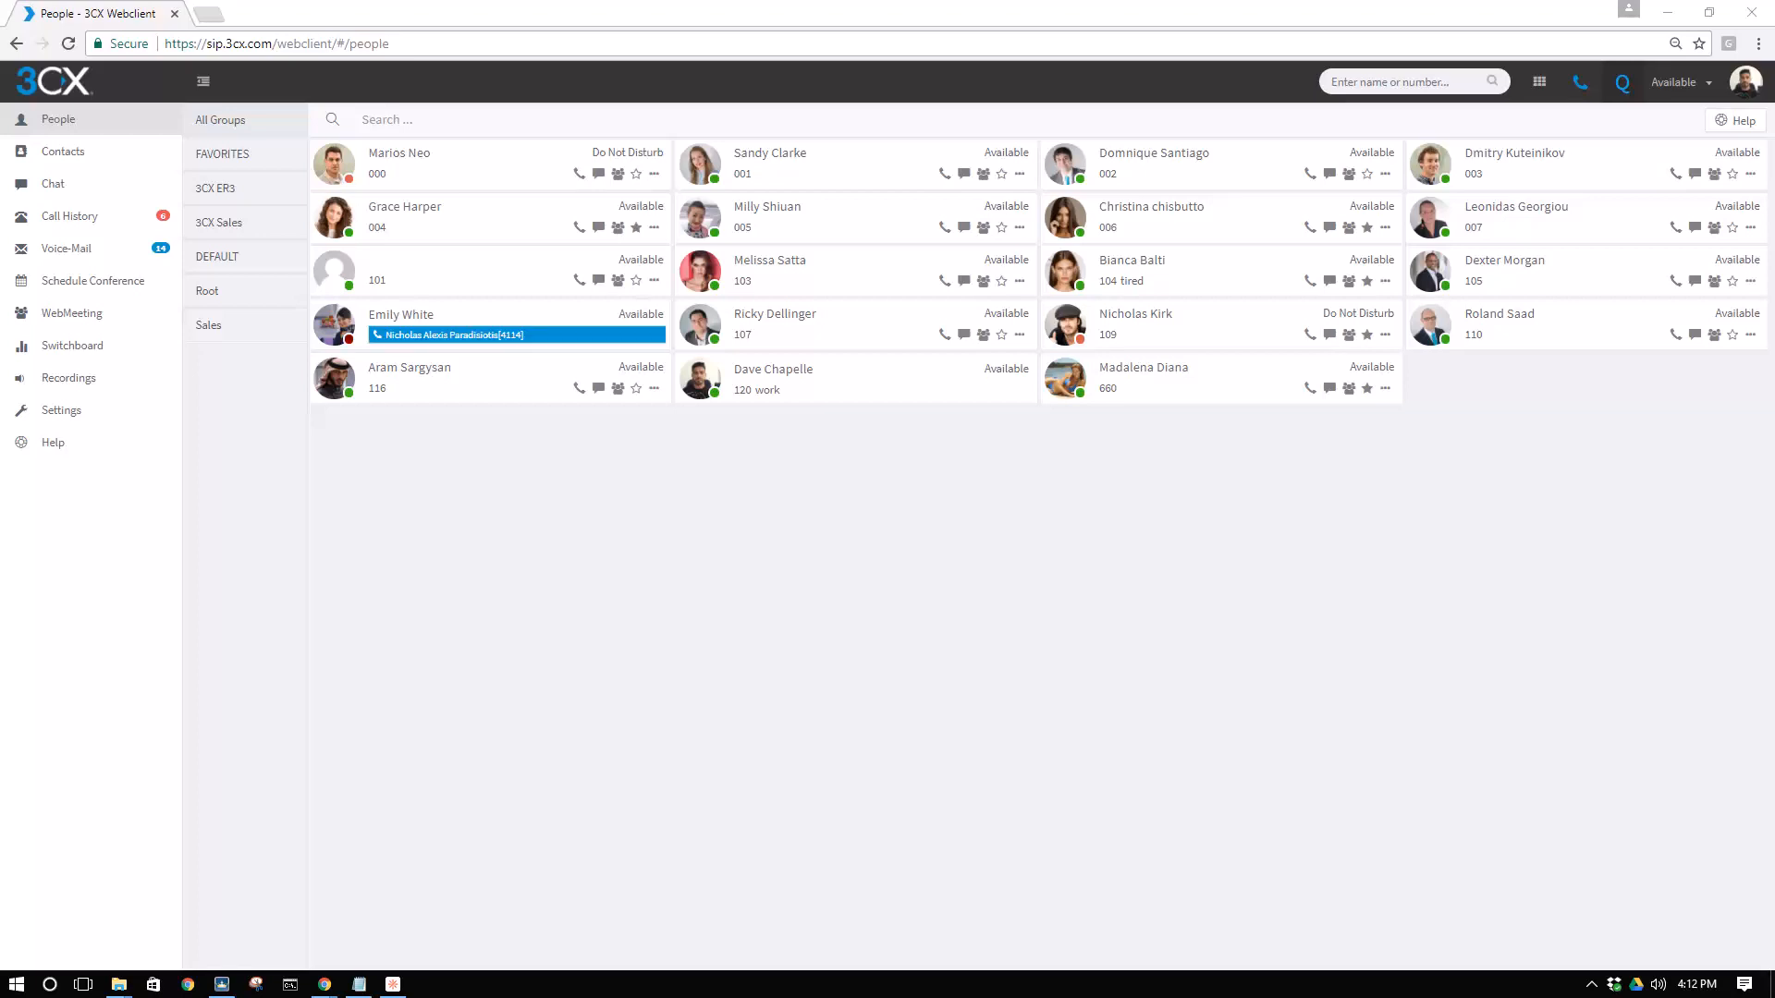
pyautogui.moveTo(259, 474)
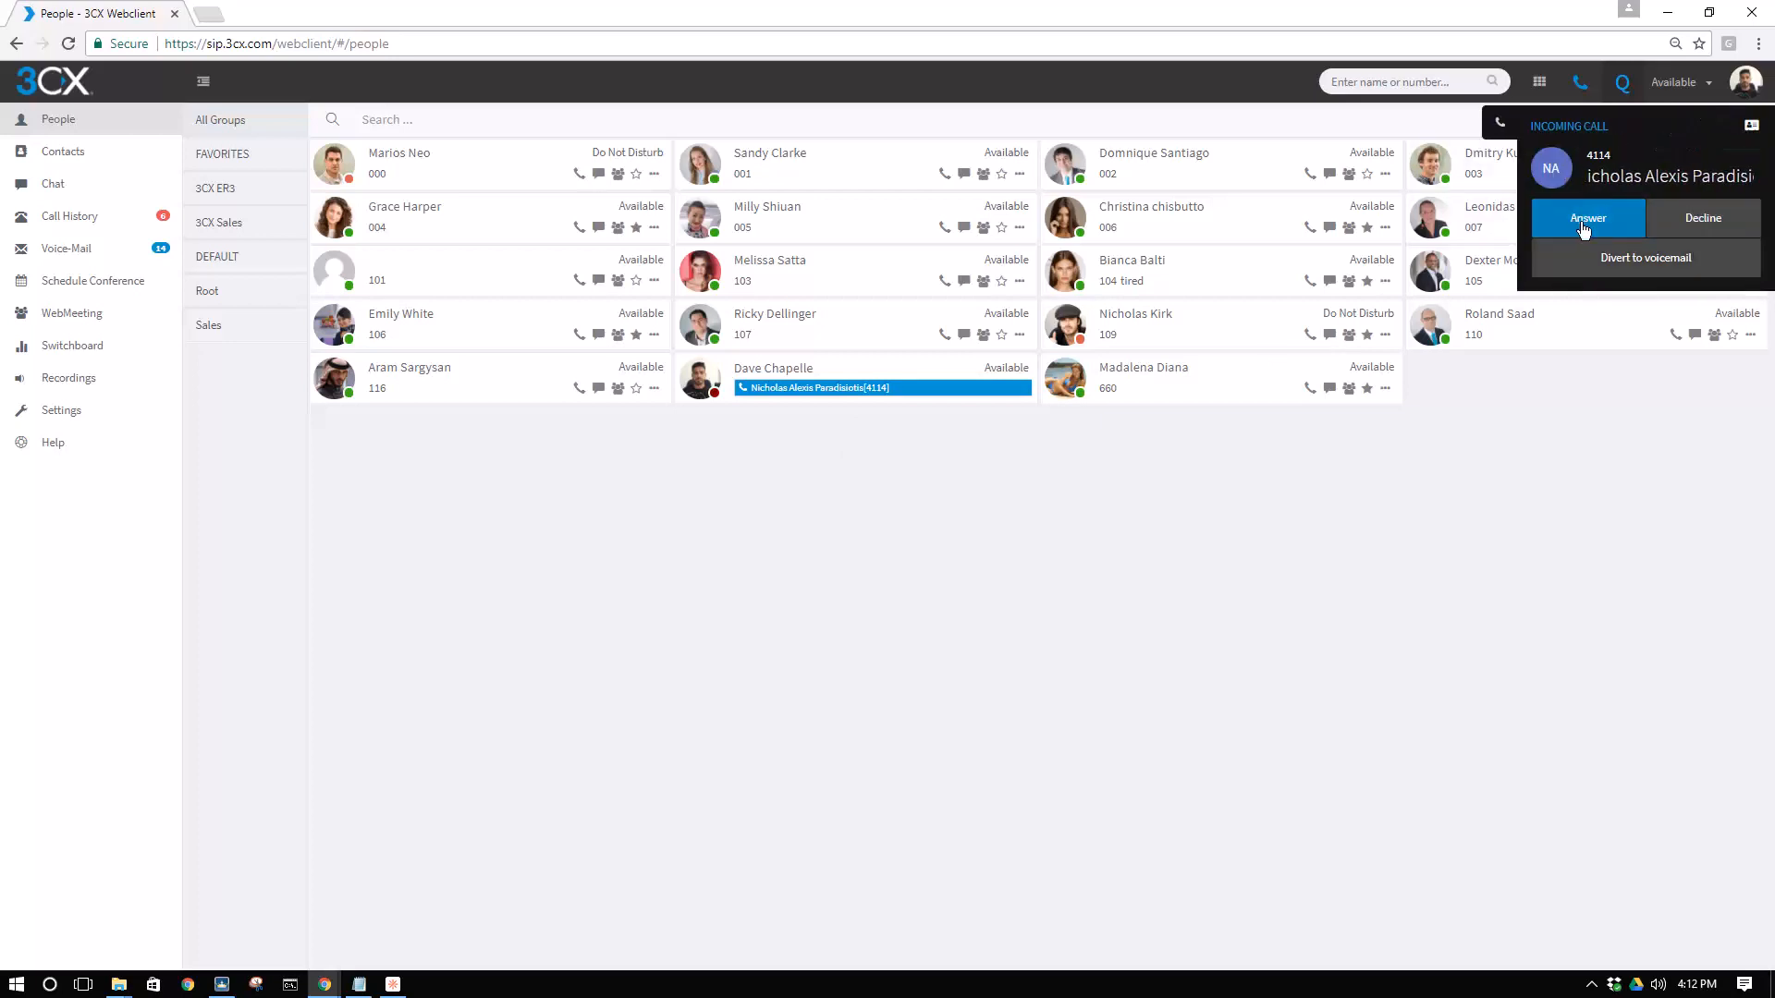
pyautogui.click(1587, 218)
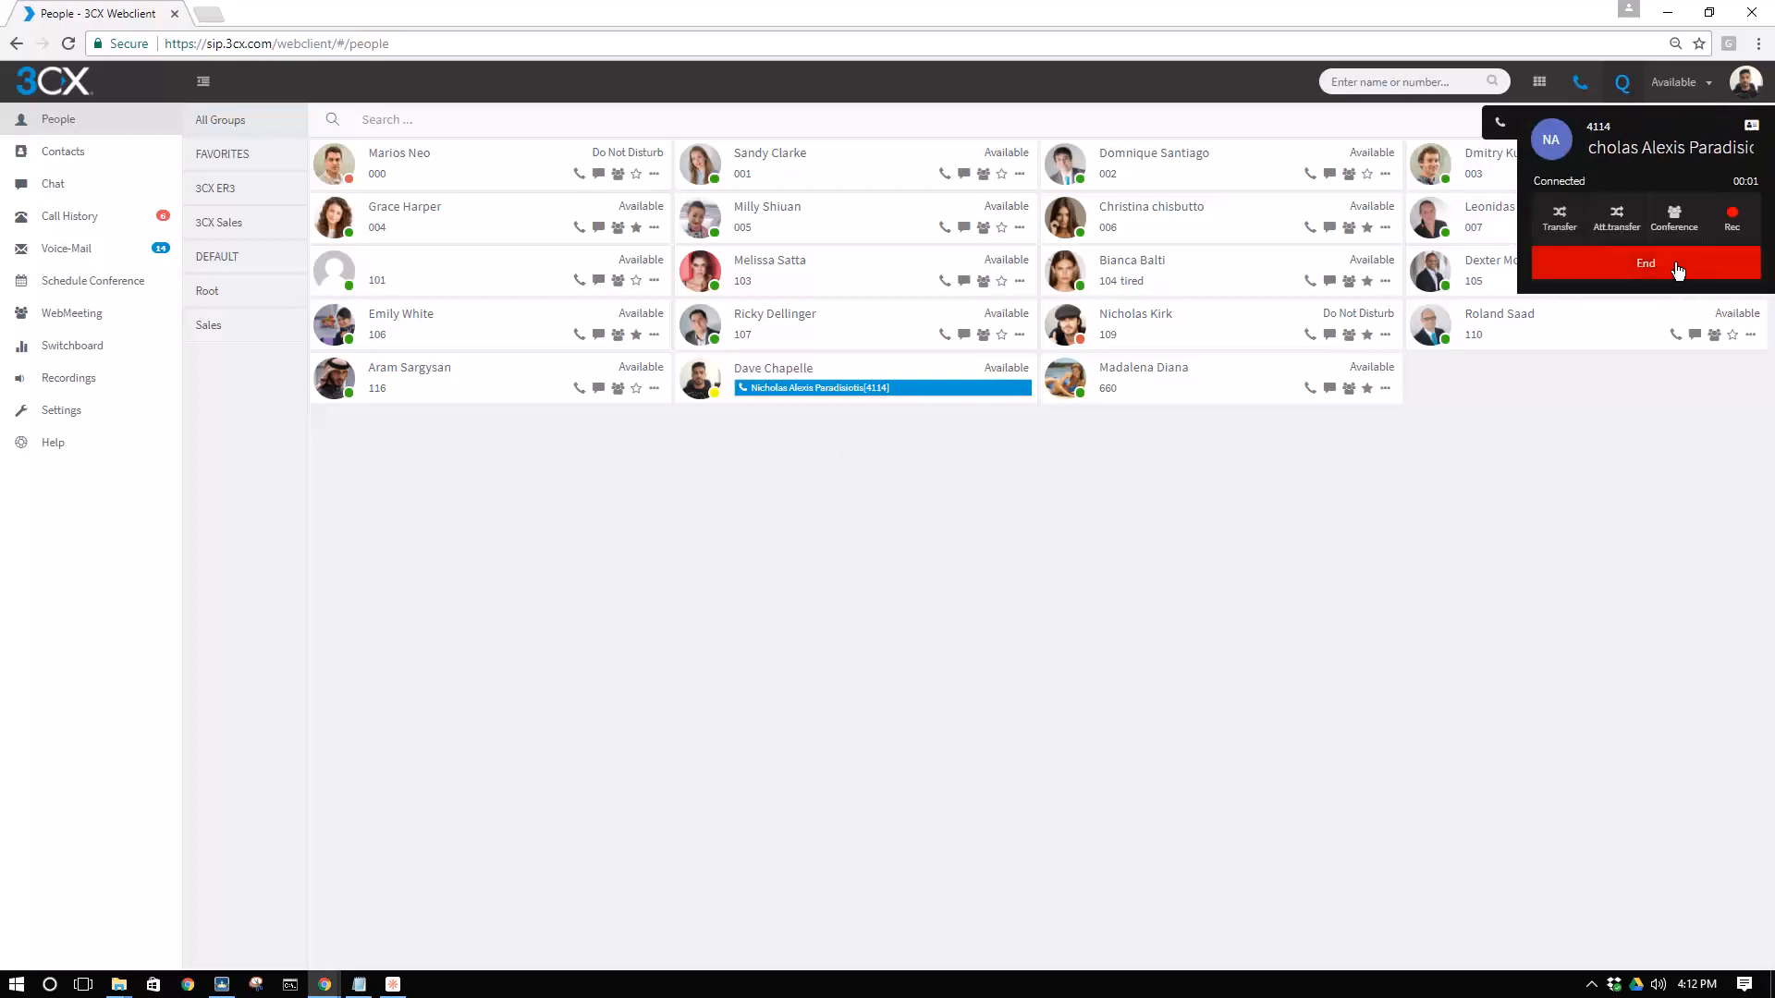
pyautogui.click(1644, 263)
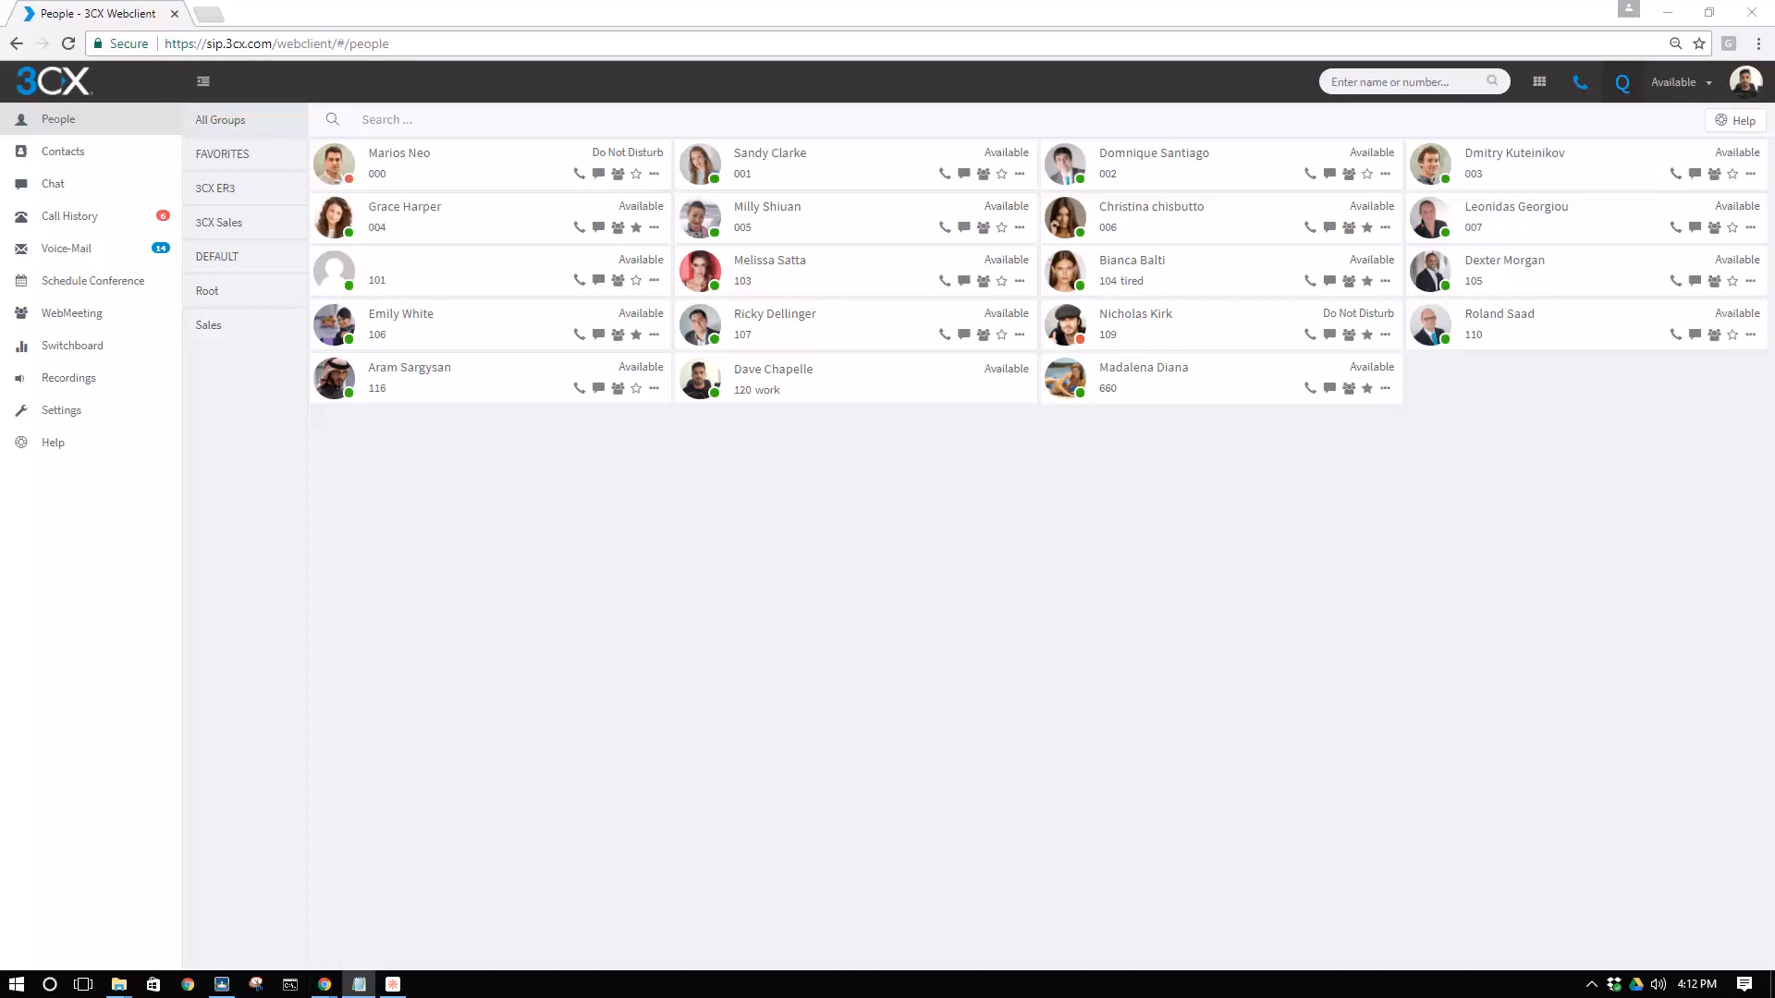
# Browse Presence forwarding rules for Lunch, Away and Business Meeting, then show Exceptions.
pyautogui.click(61, 409)
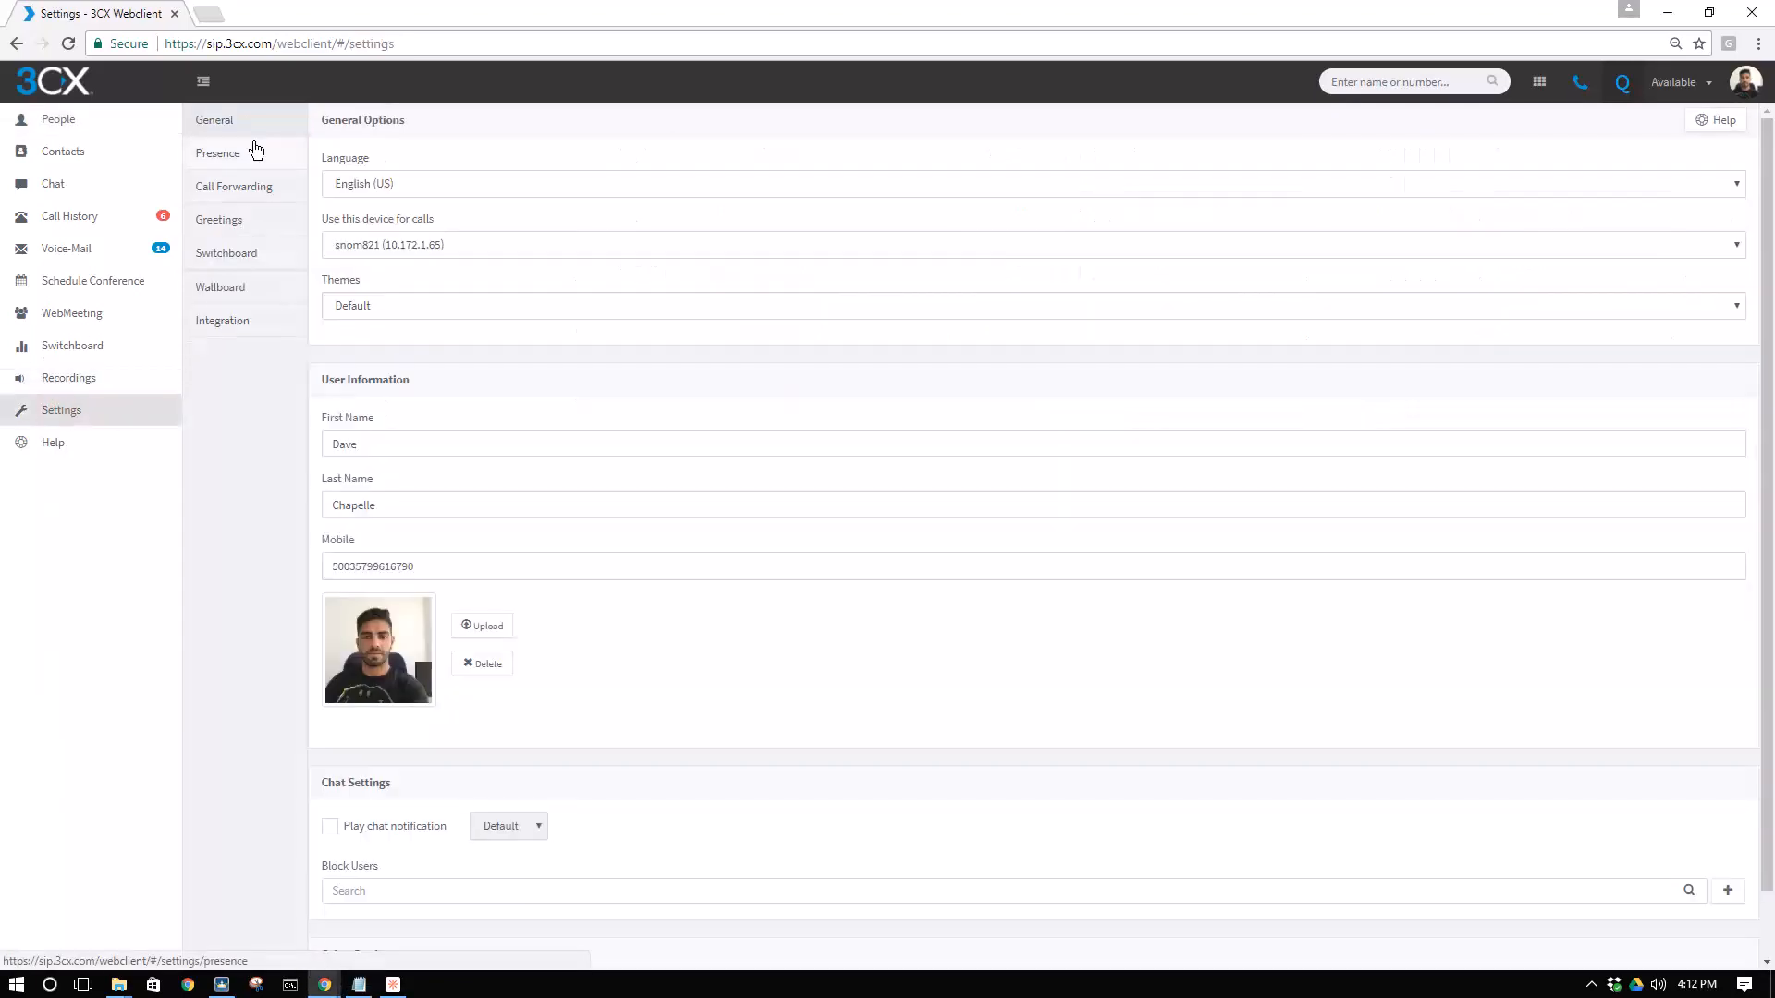
pyautogui.click(233, 186)
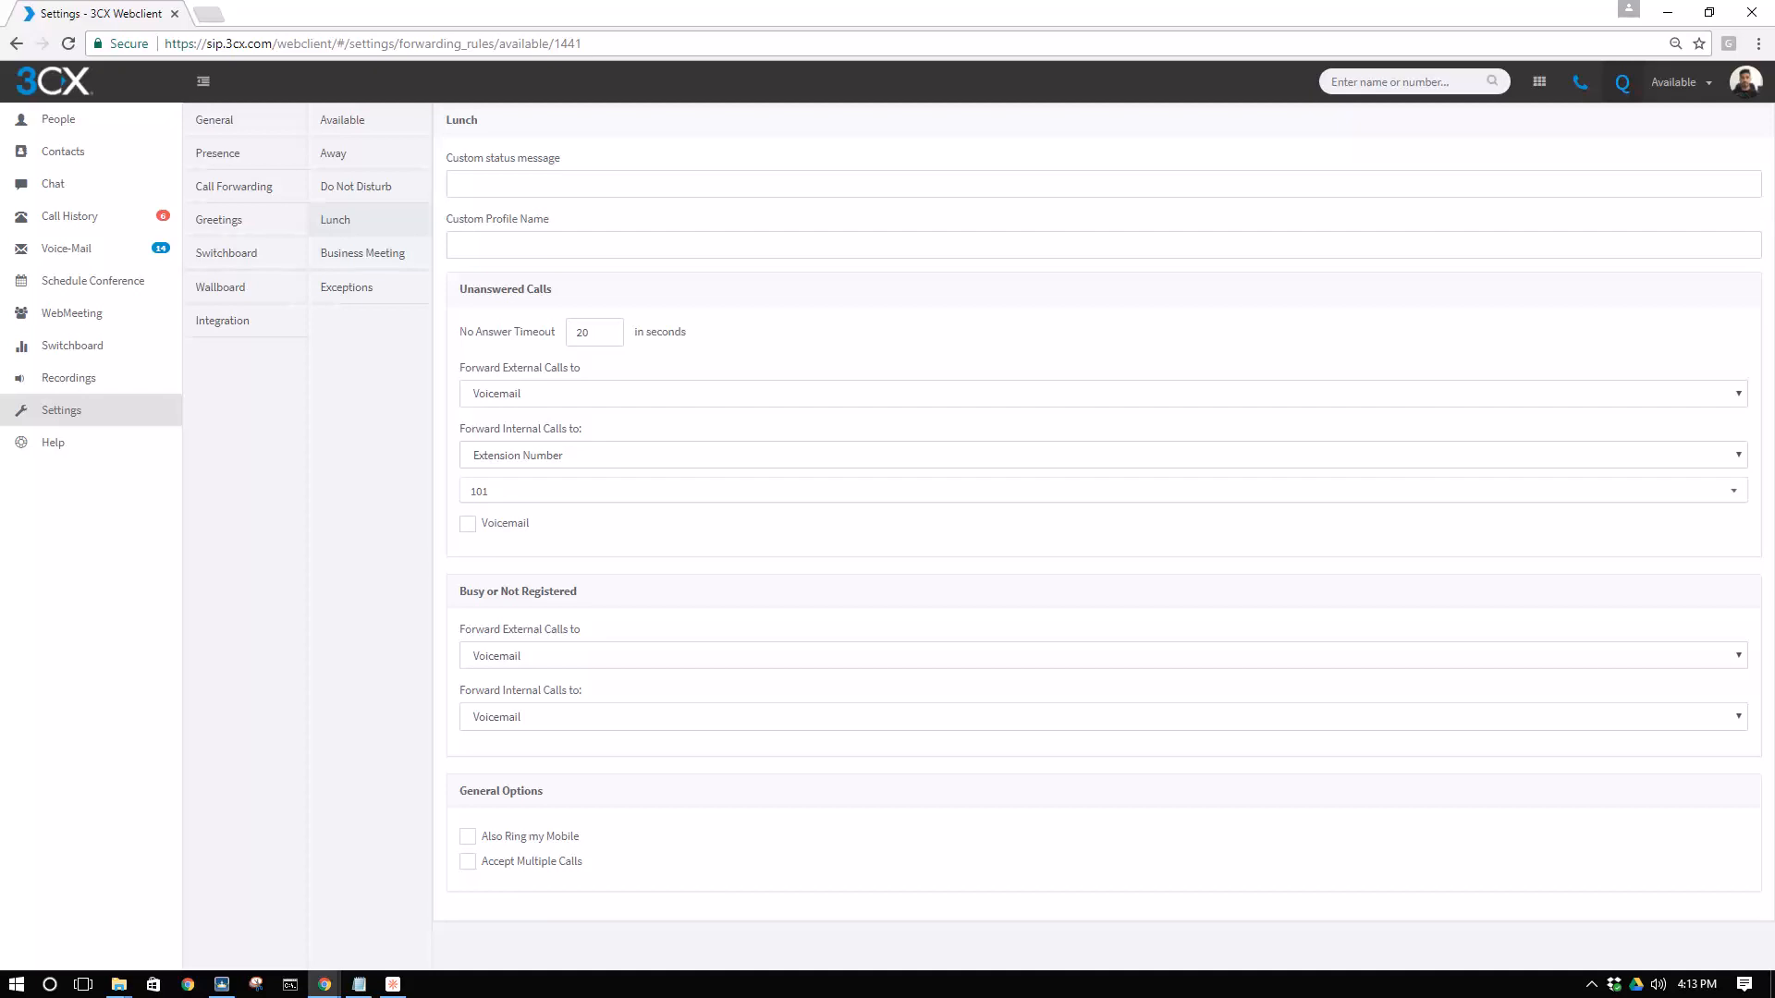
pyautogui.moveTo(214, 318)
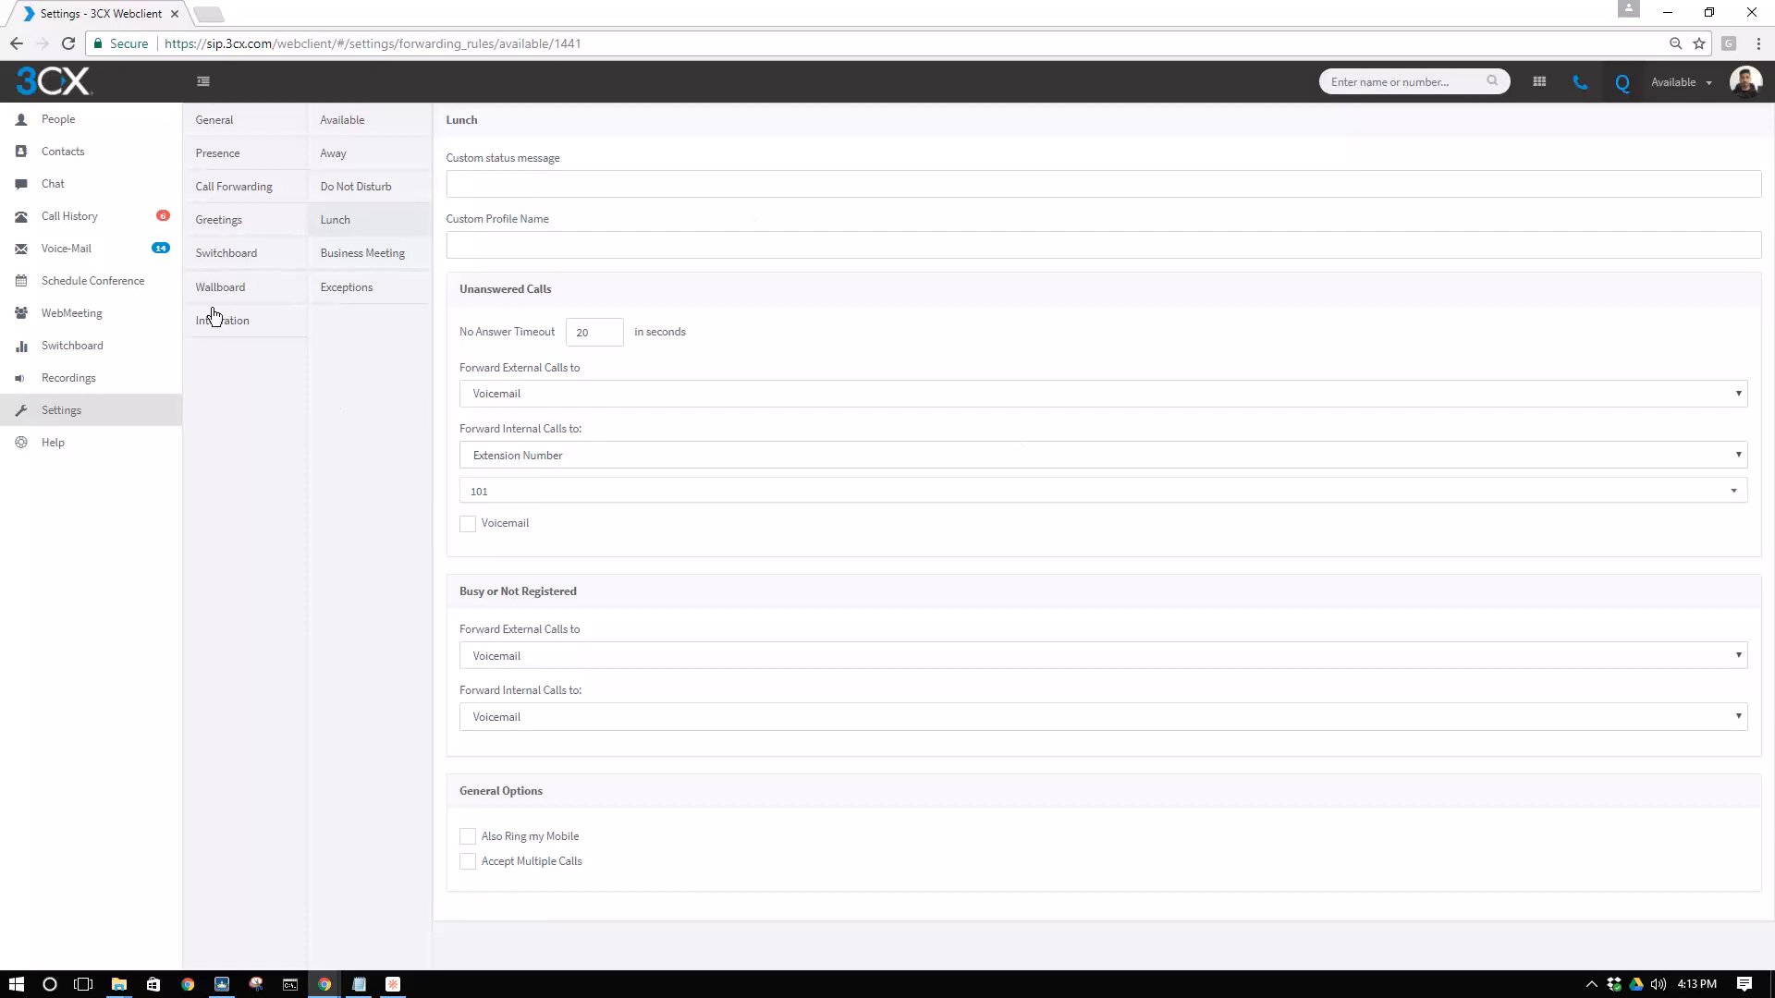
pyautogui.click(333, 153)
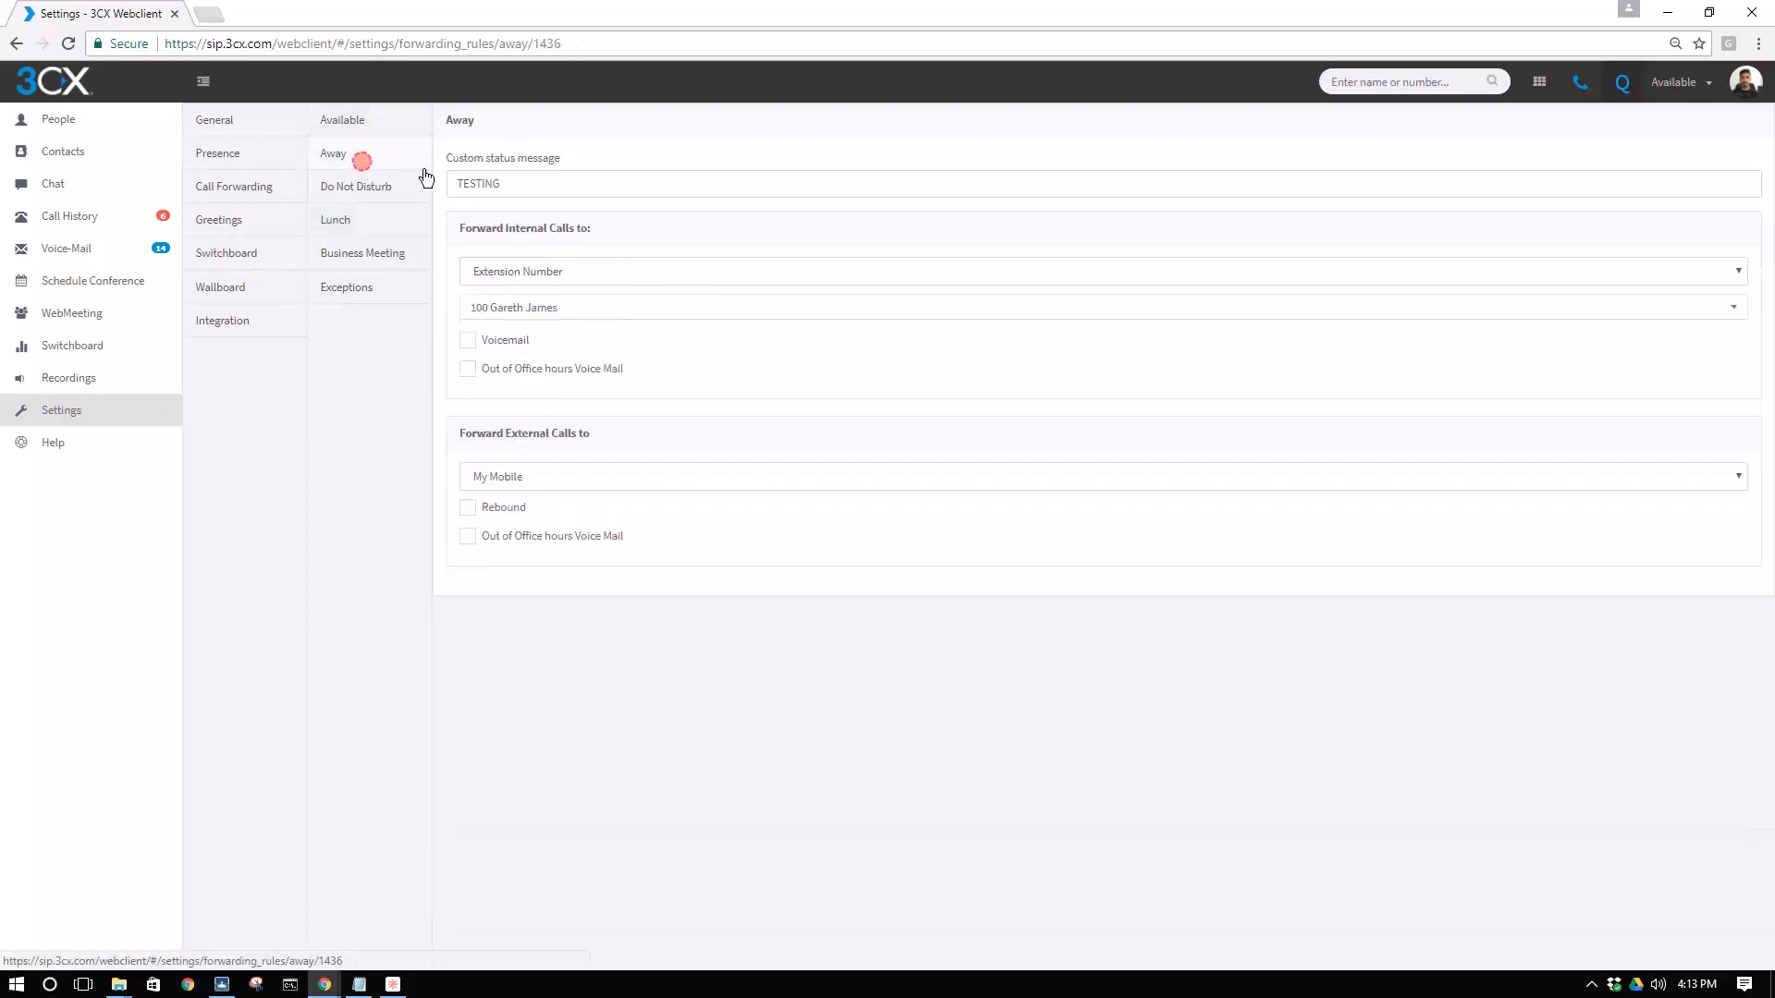
pyautogui.click(362, 252)
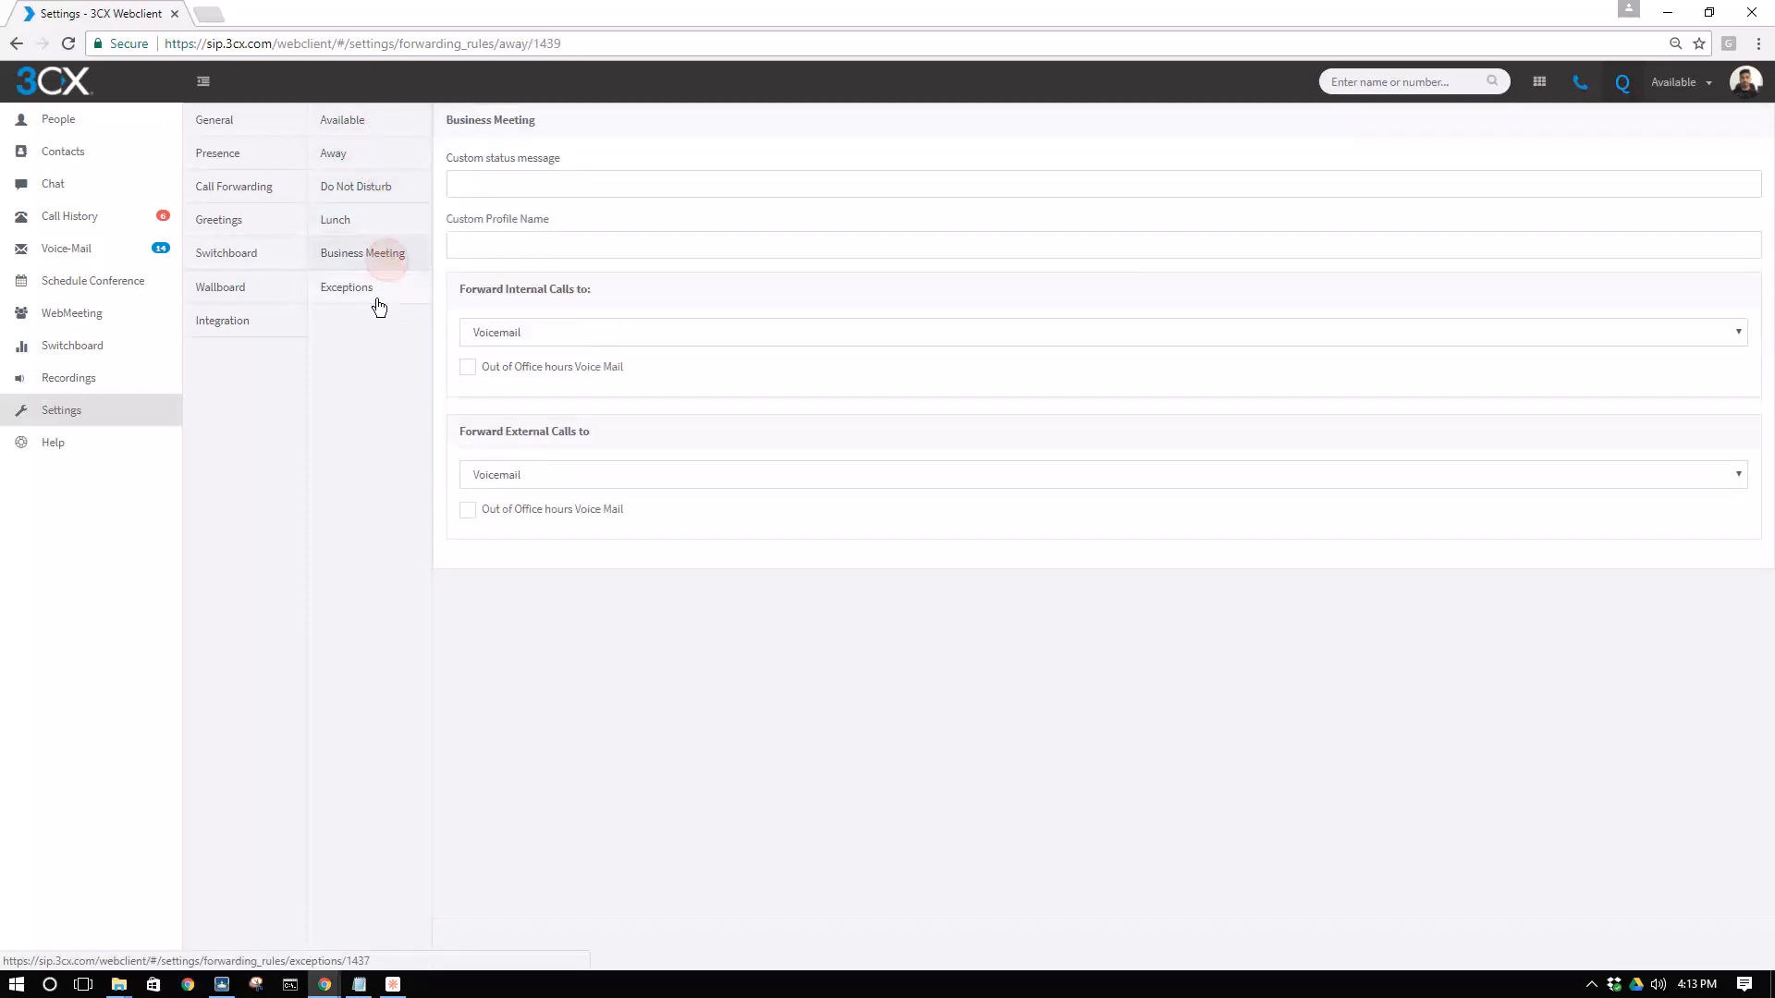
pyautogui.click(345, 286)
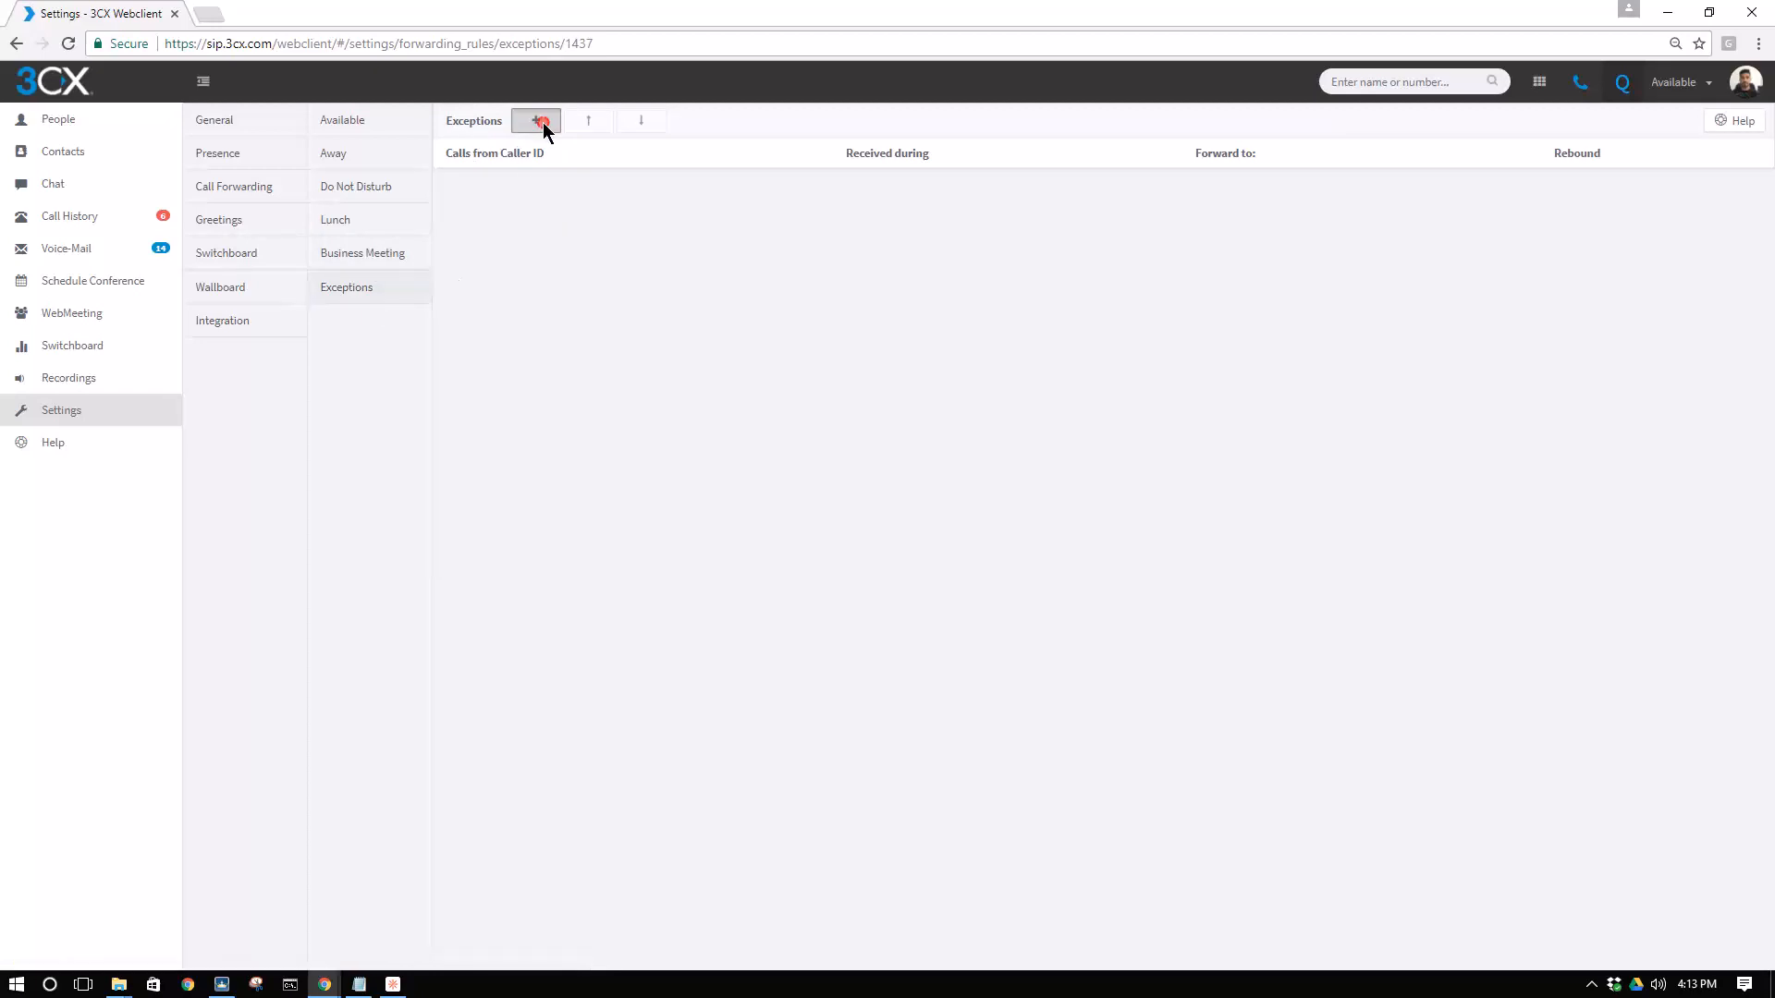
# Create an exception for caller ID 800123456 with All Hours and Send Busy.
pyautogui.click(536, 120)
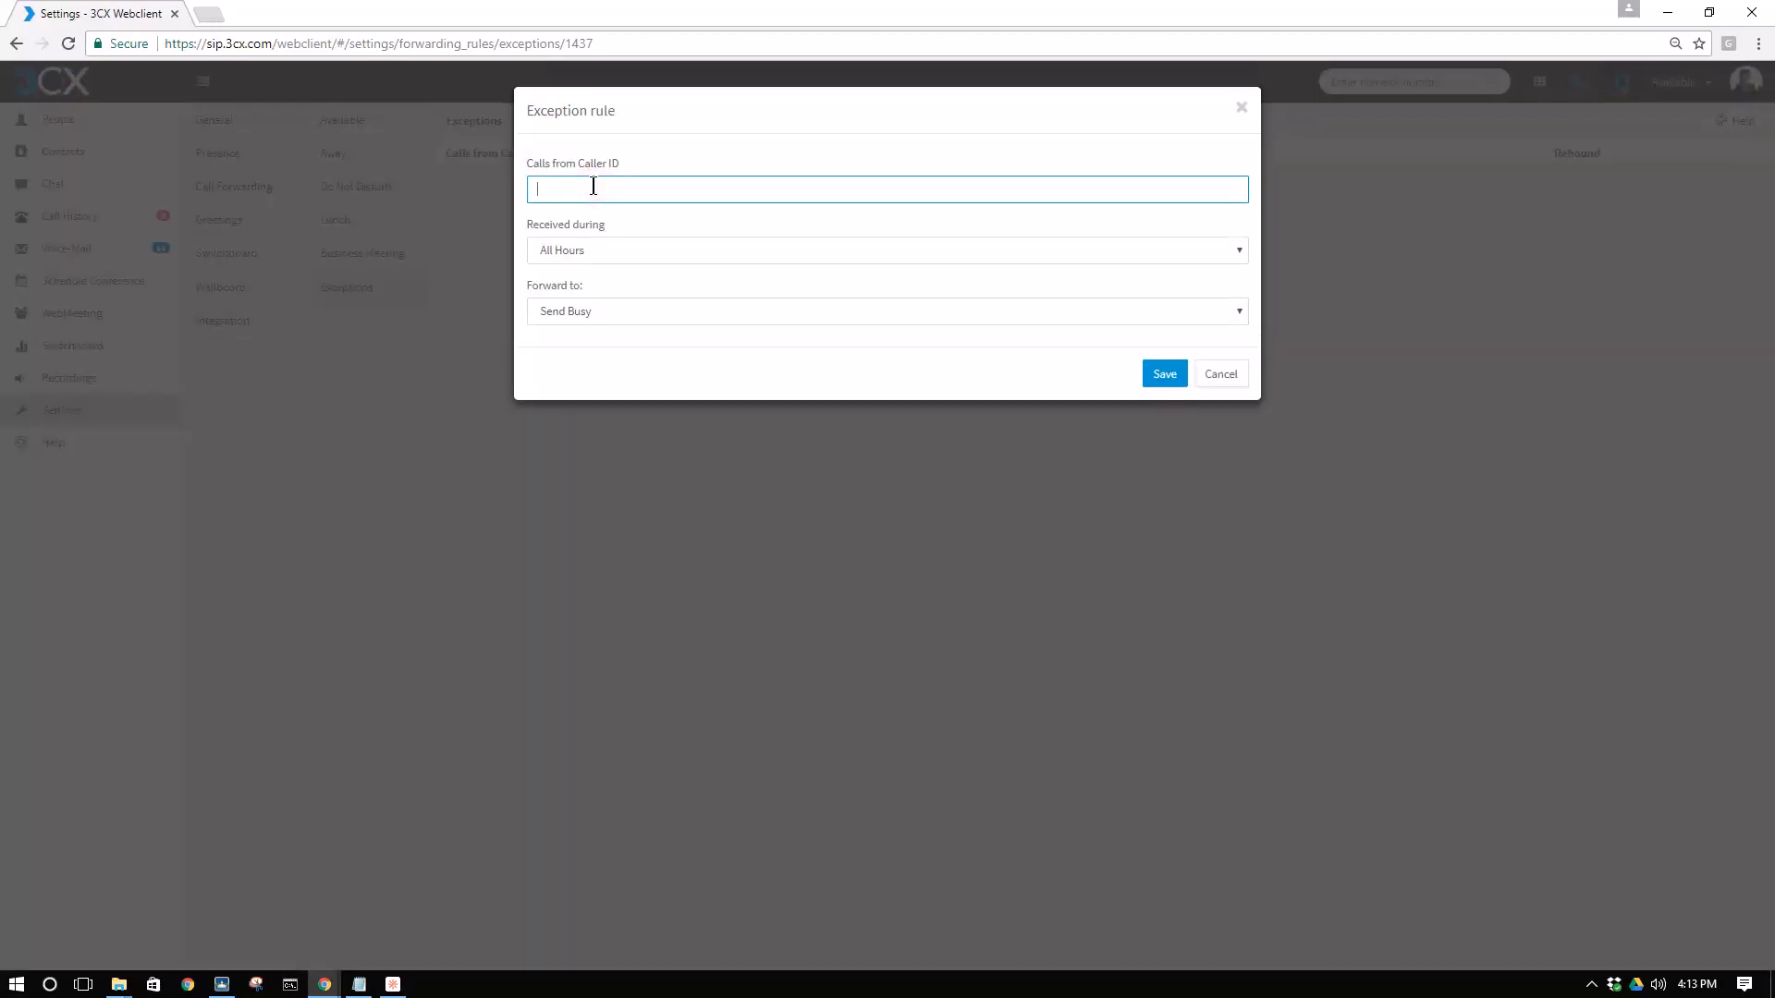
pyautogui.write('800123456')
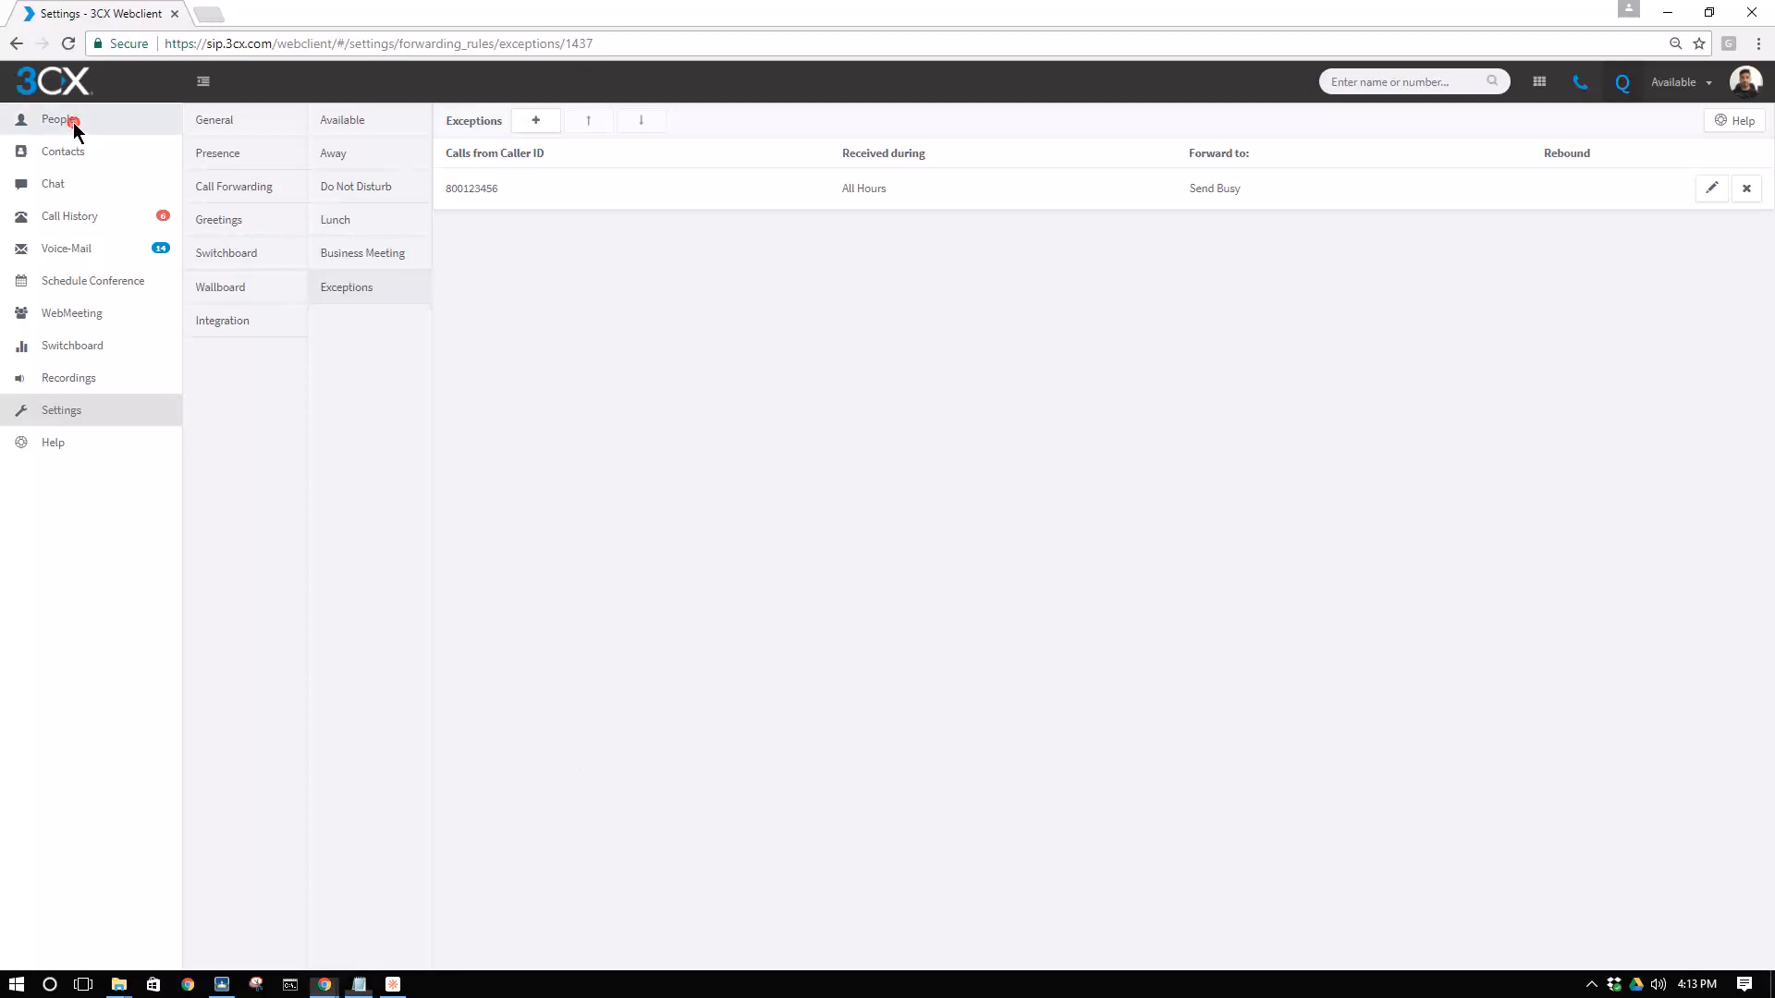
# Bring up the 3CX website page describing the on-premise or cloud phone system.
pyautogui.click(57, 119)
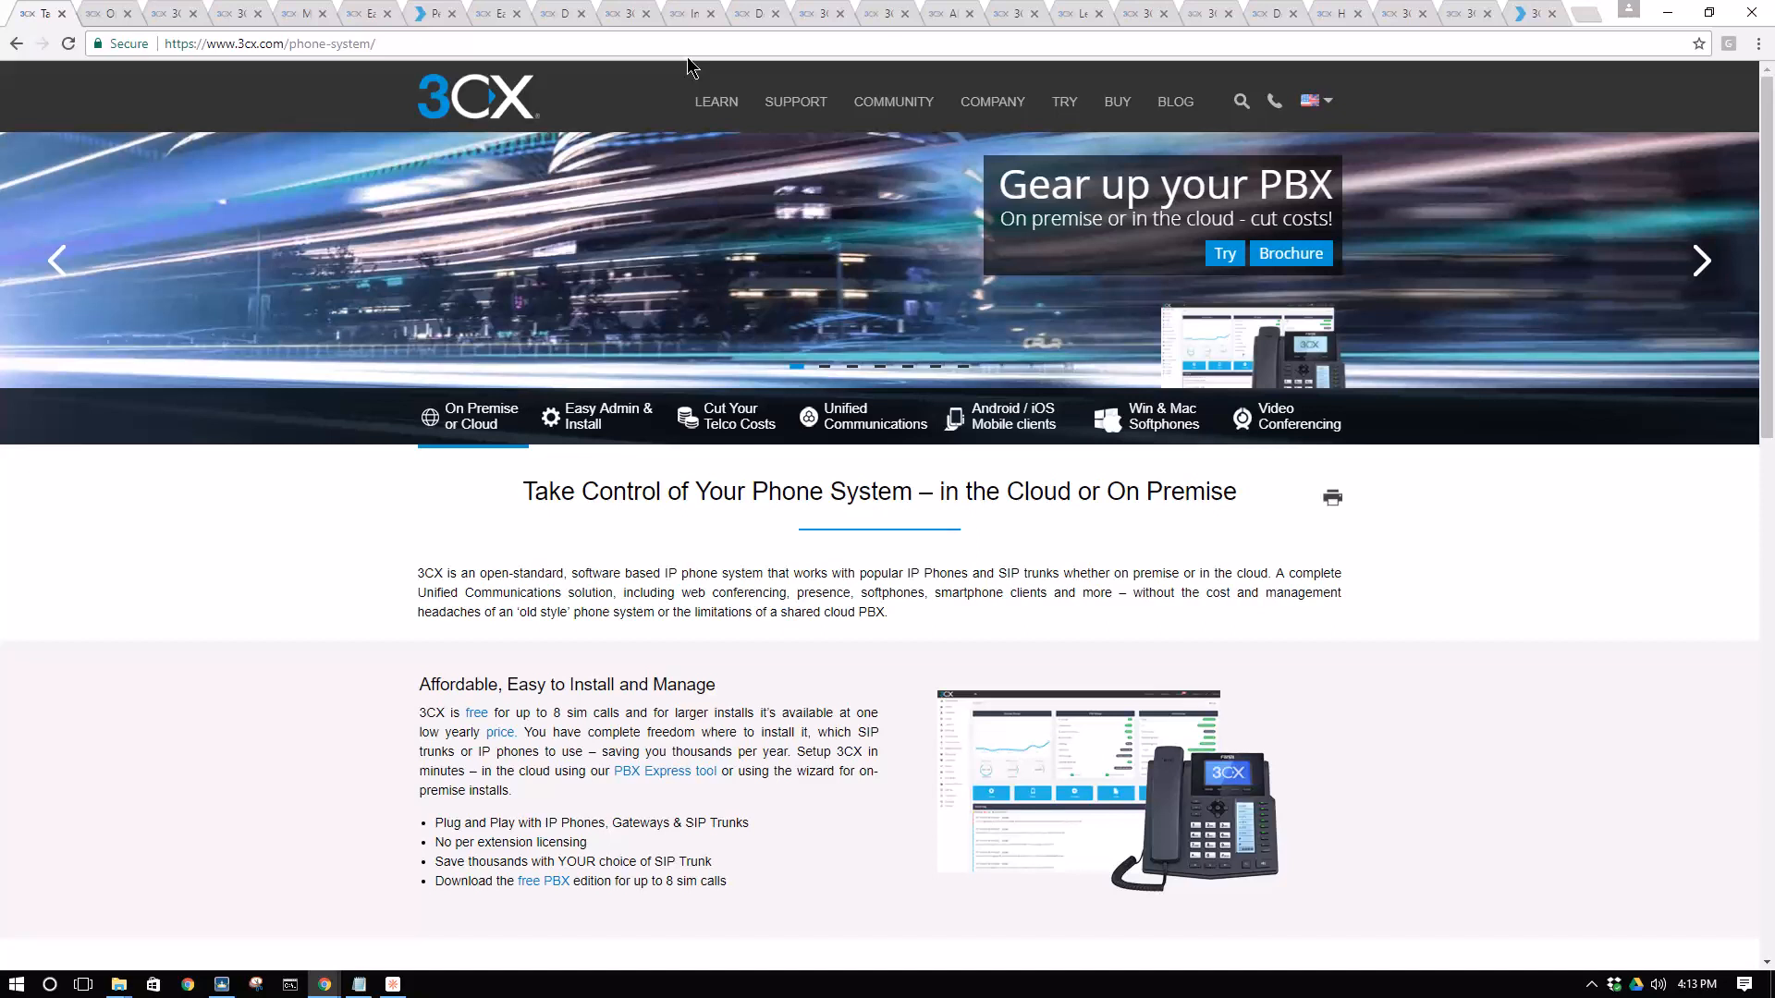
pyautogui.moveTo(495, 170)
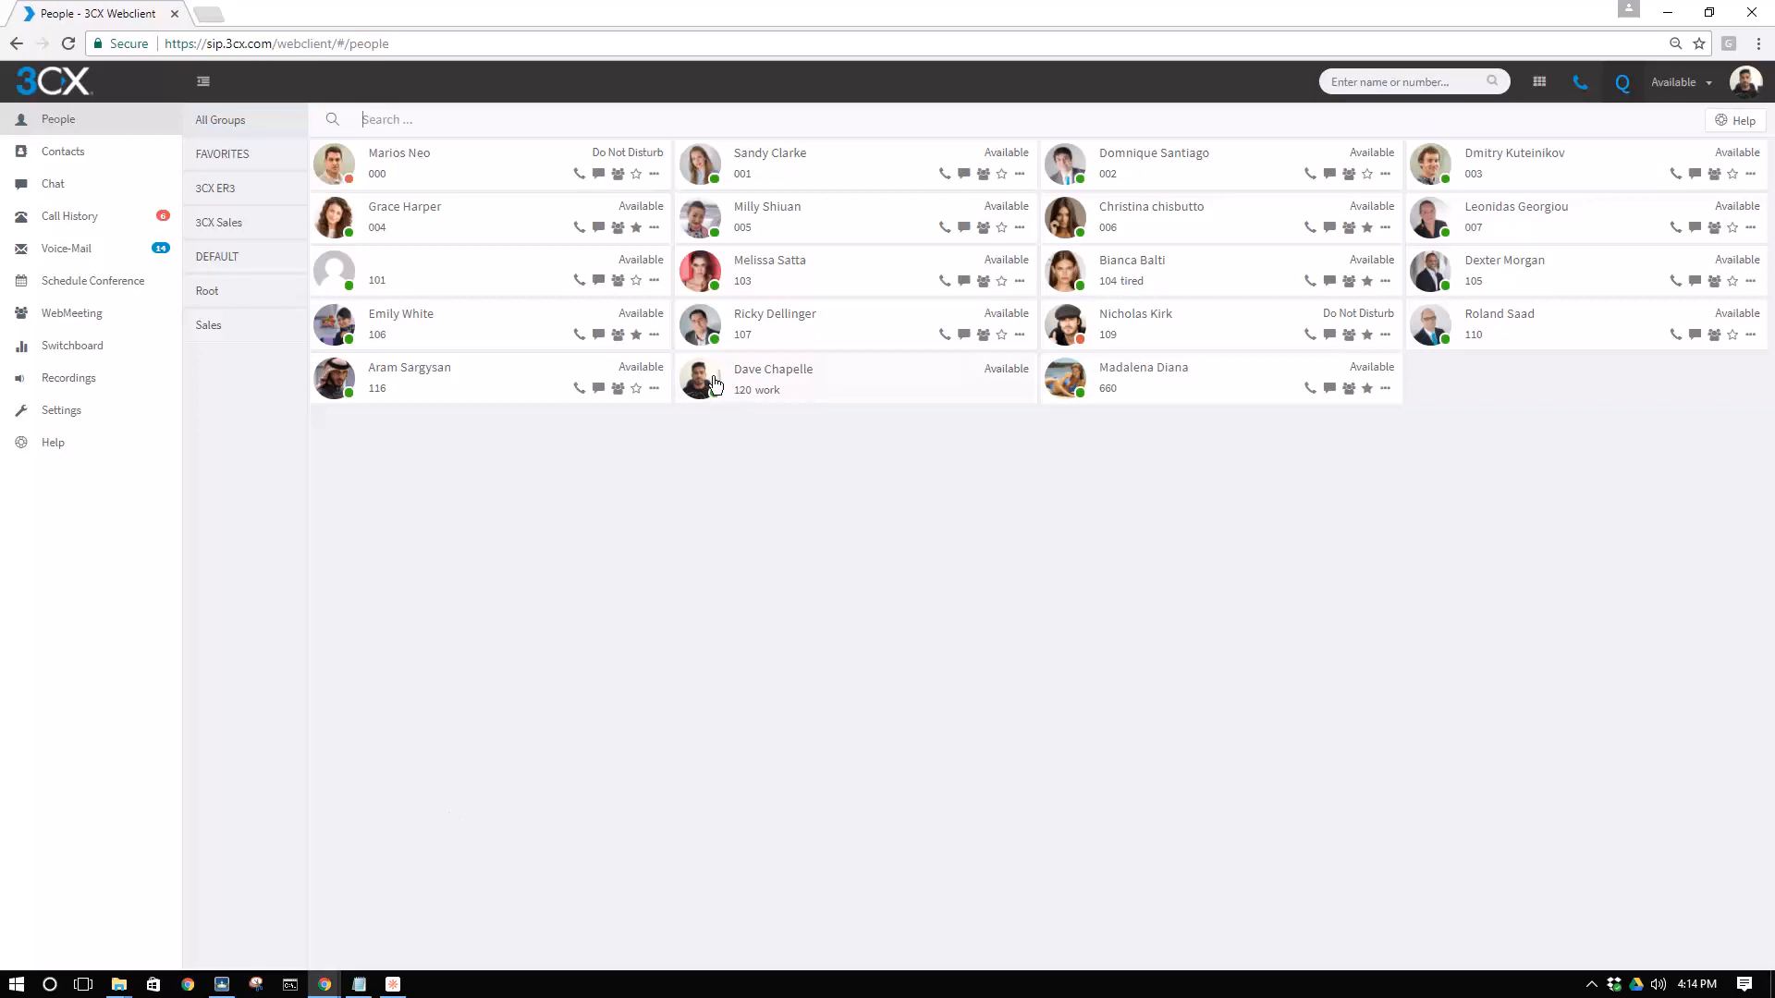
pyautogui.moveTo(598, 205)
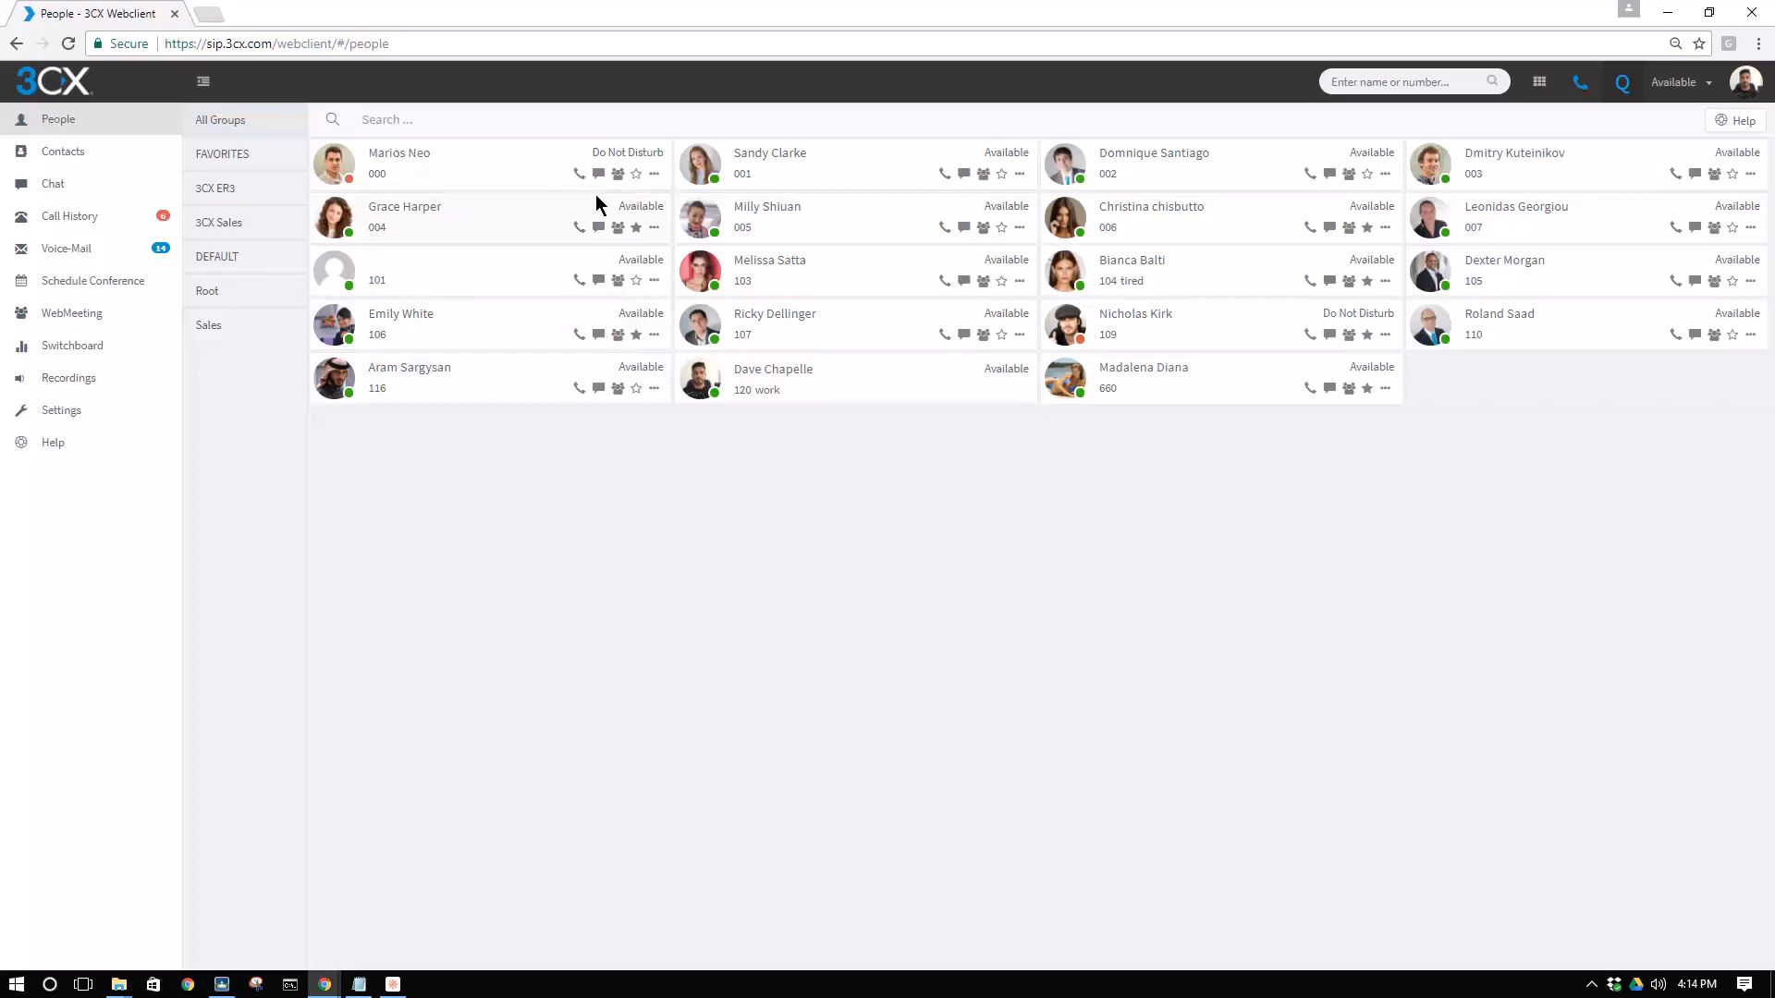
pyautogui.moveTo(637, 178)
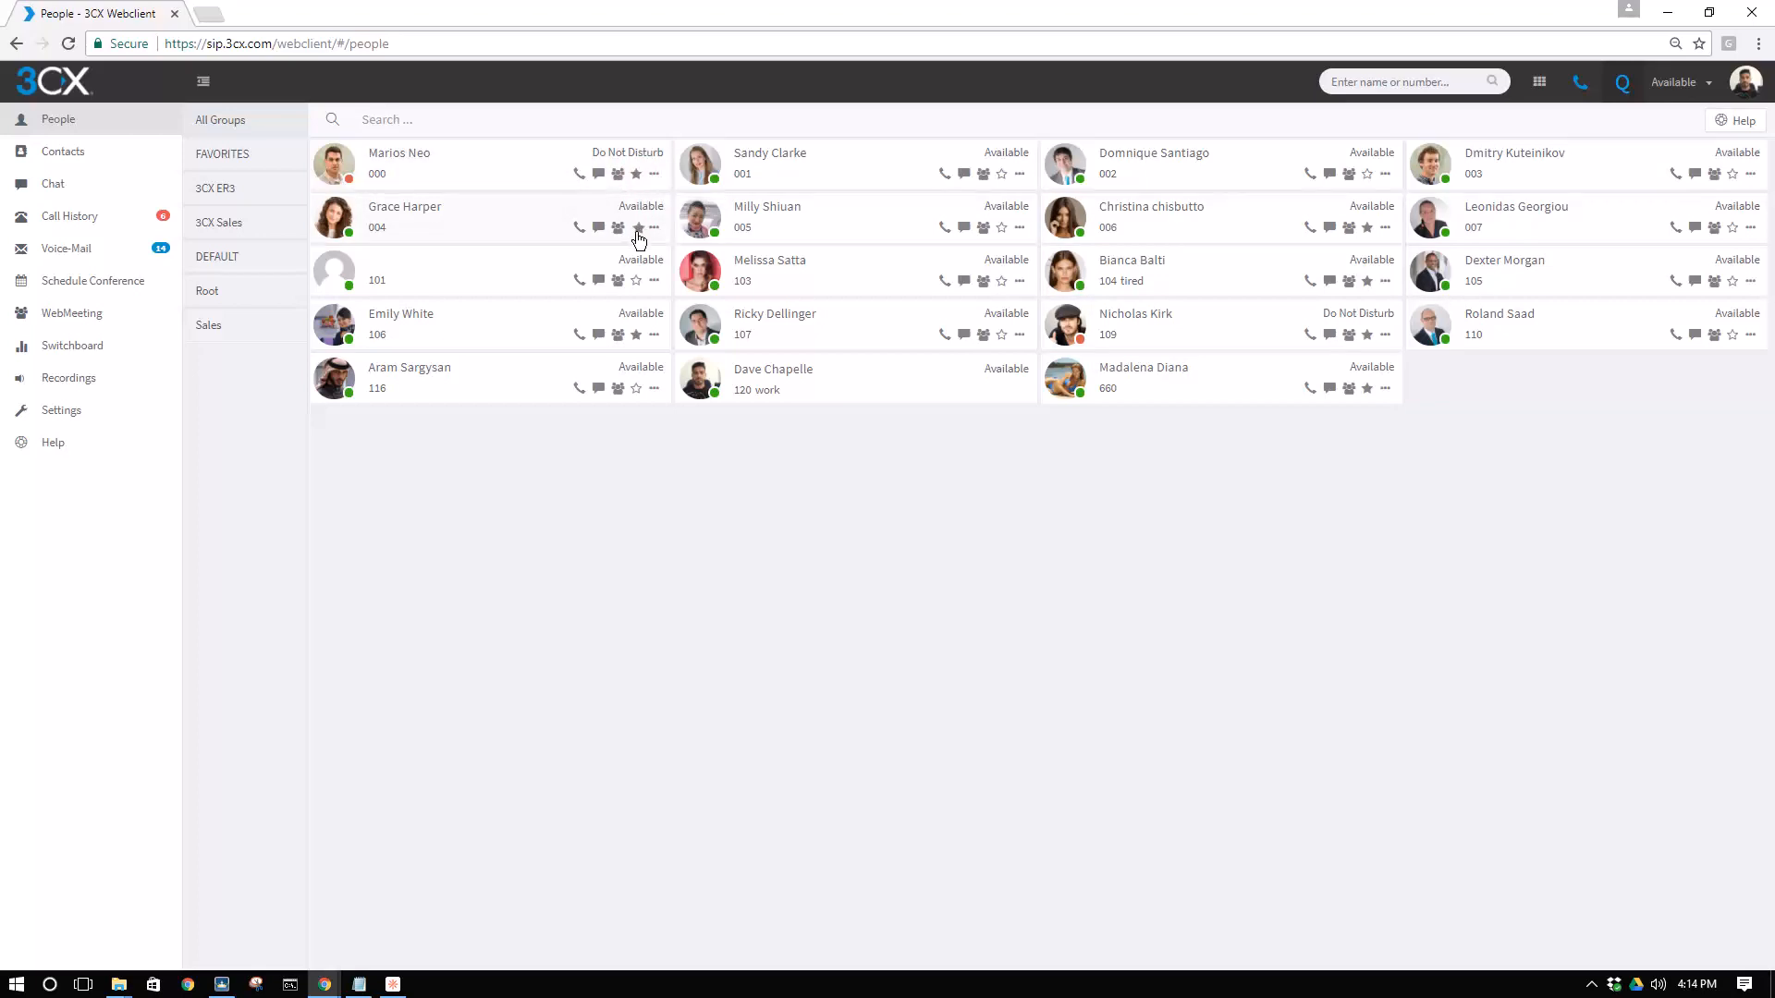
pyautogui.moveTo(698, 92)
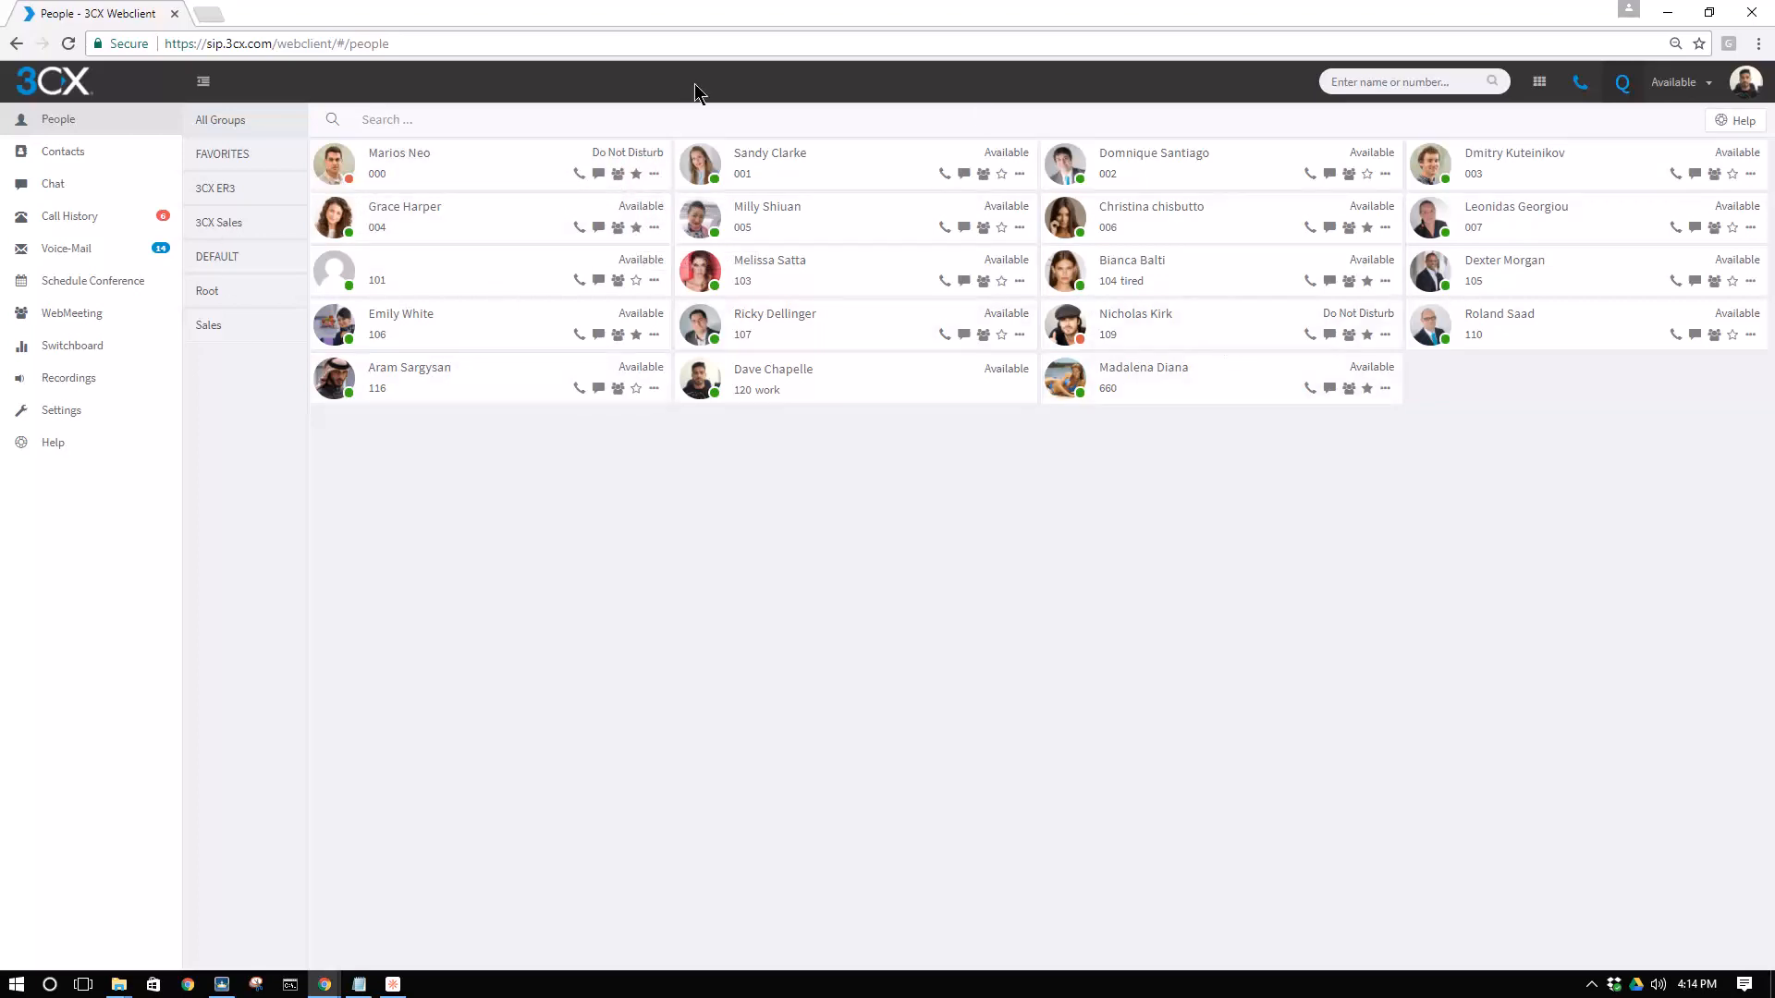
pyautogui.click(221, 153)
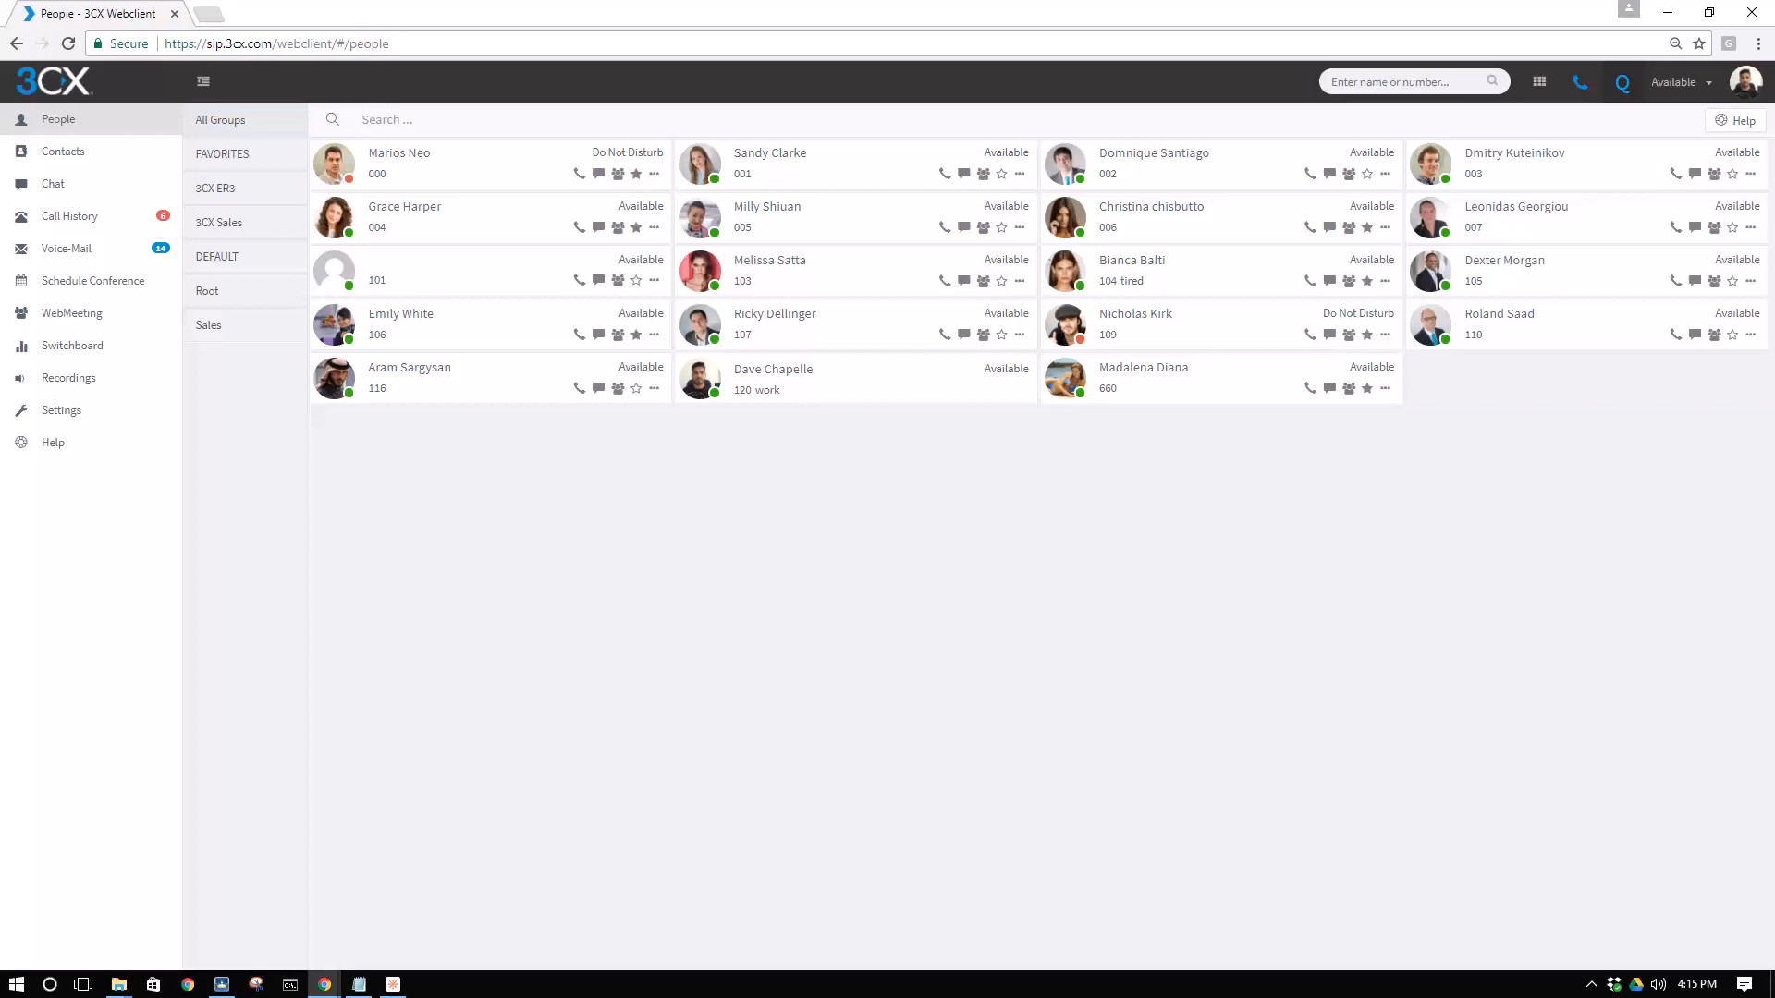
pyautogui.moveTo(910, 445)
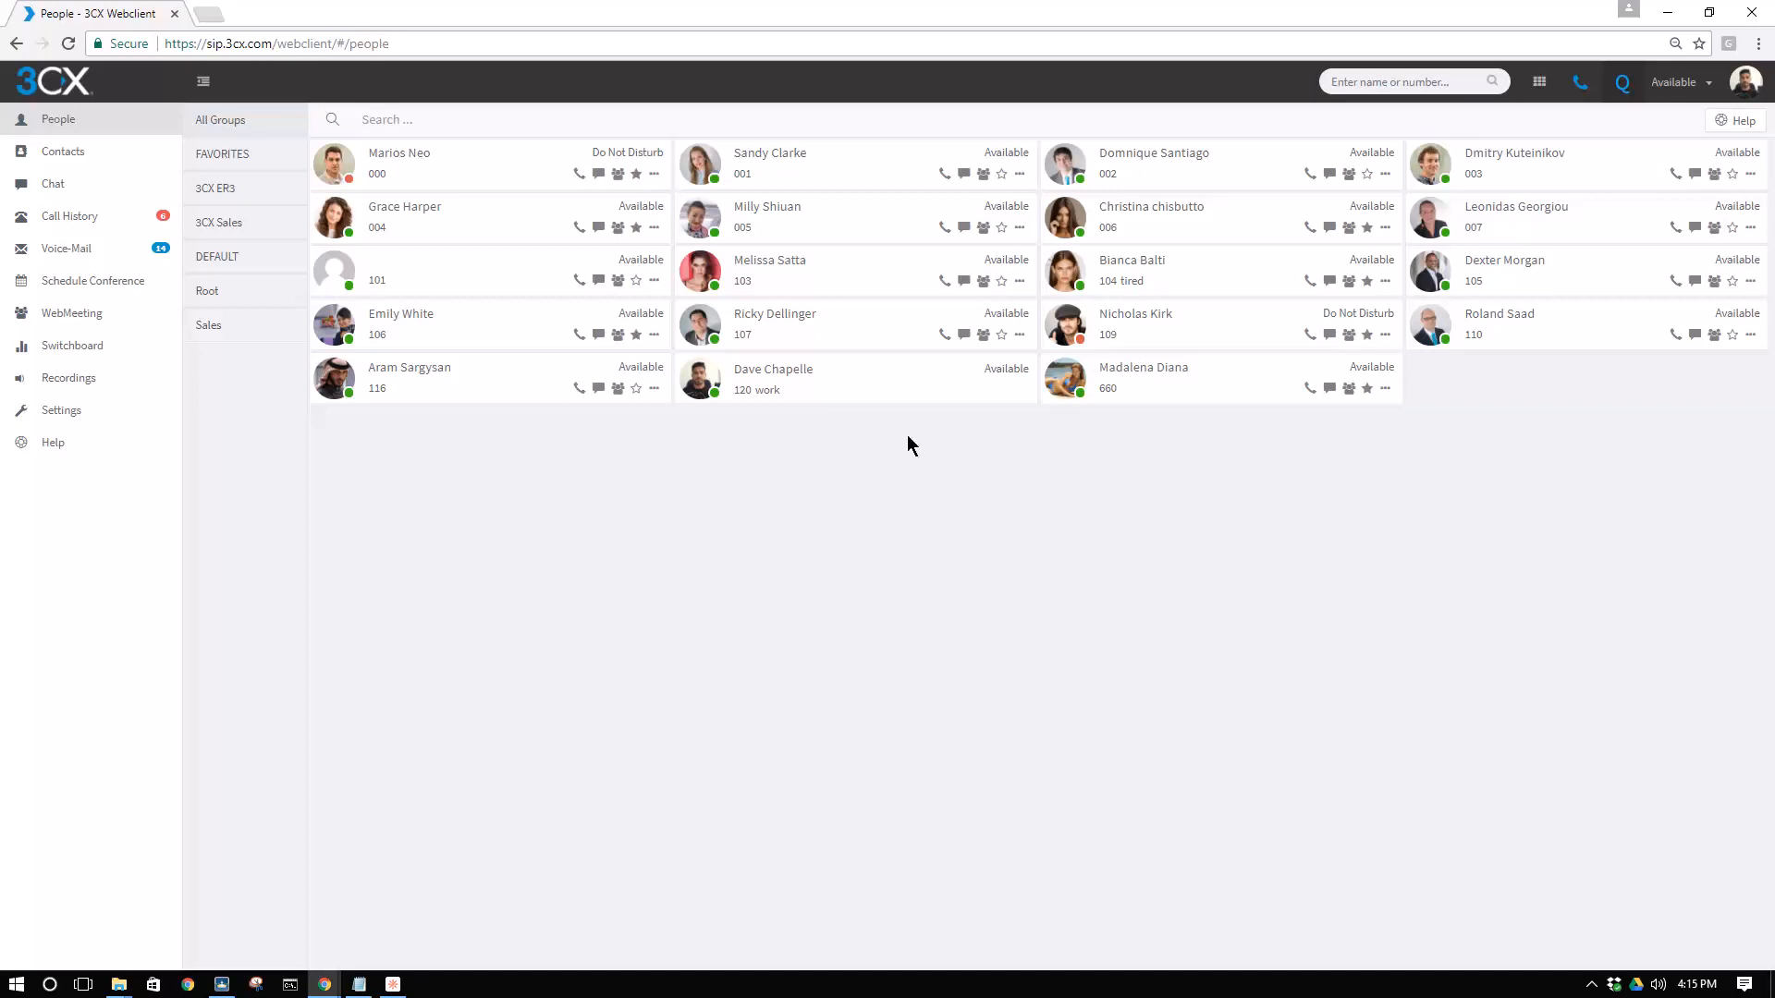
pyautogui.moveTo(655, 282)
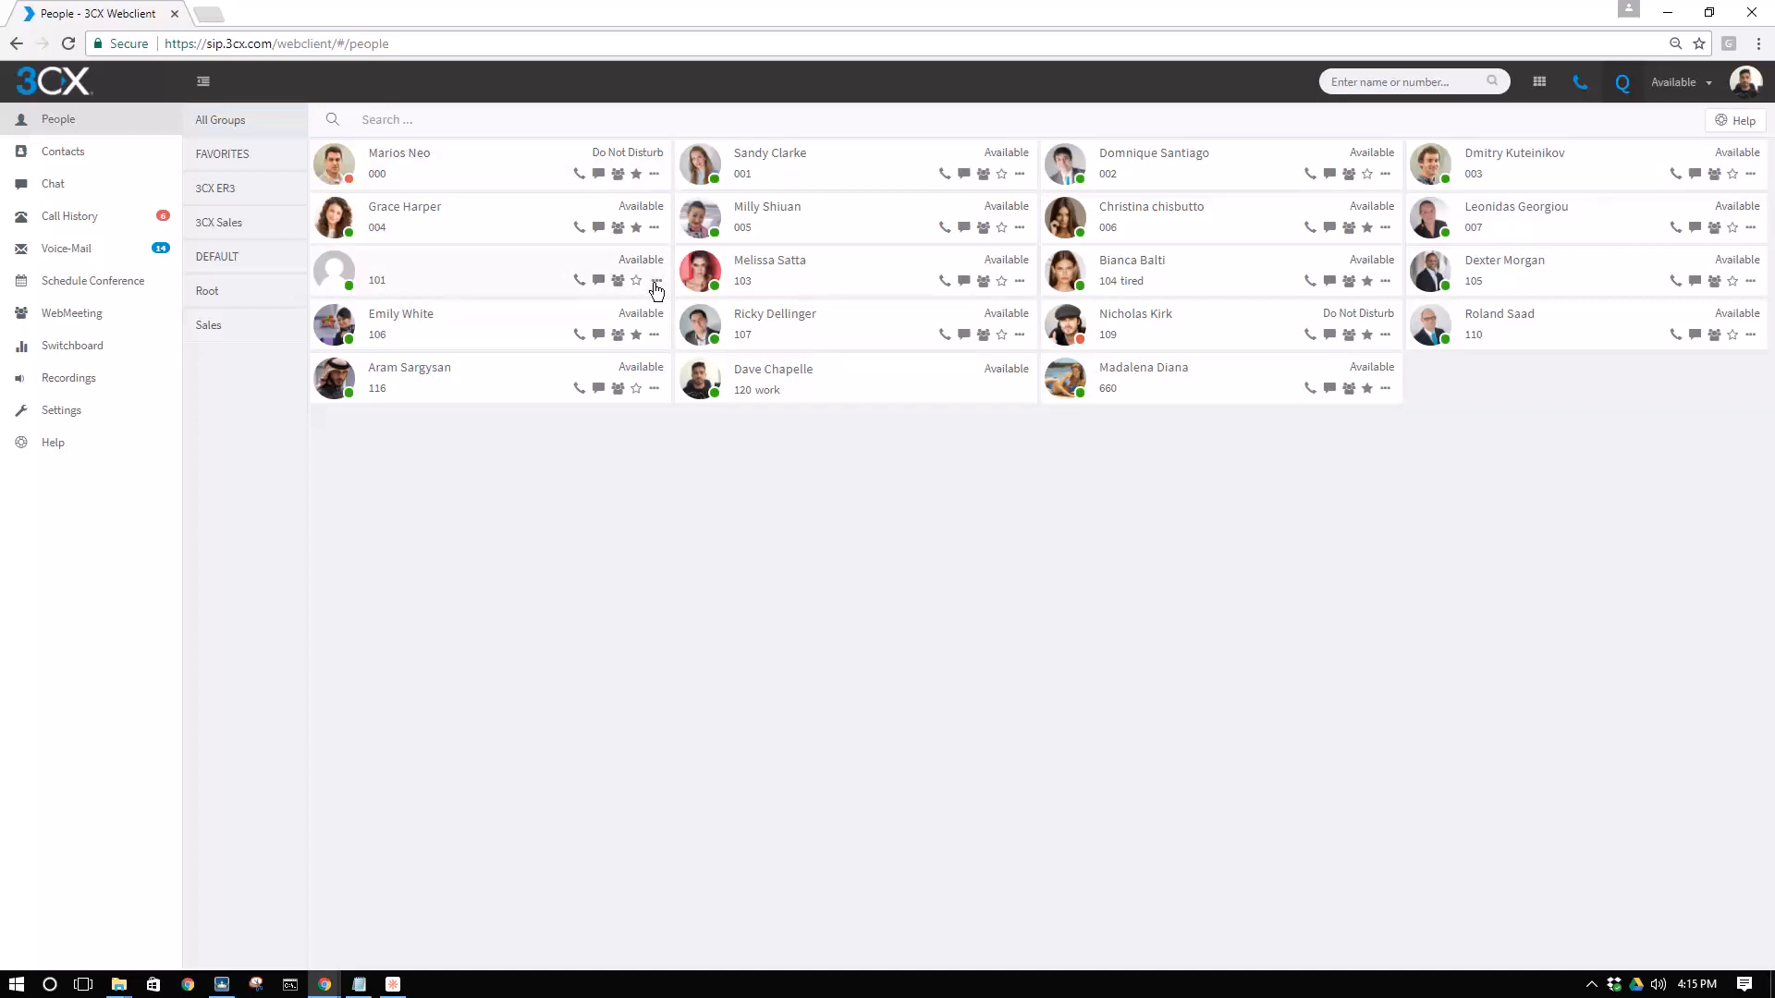
pyautogui.click(655, 280)
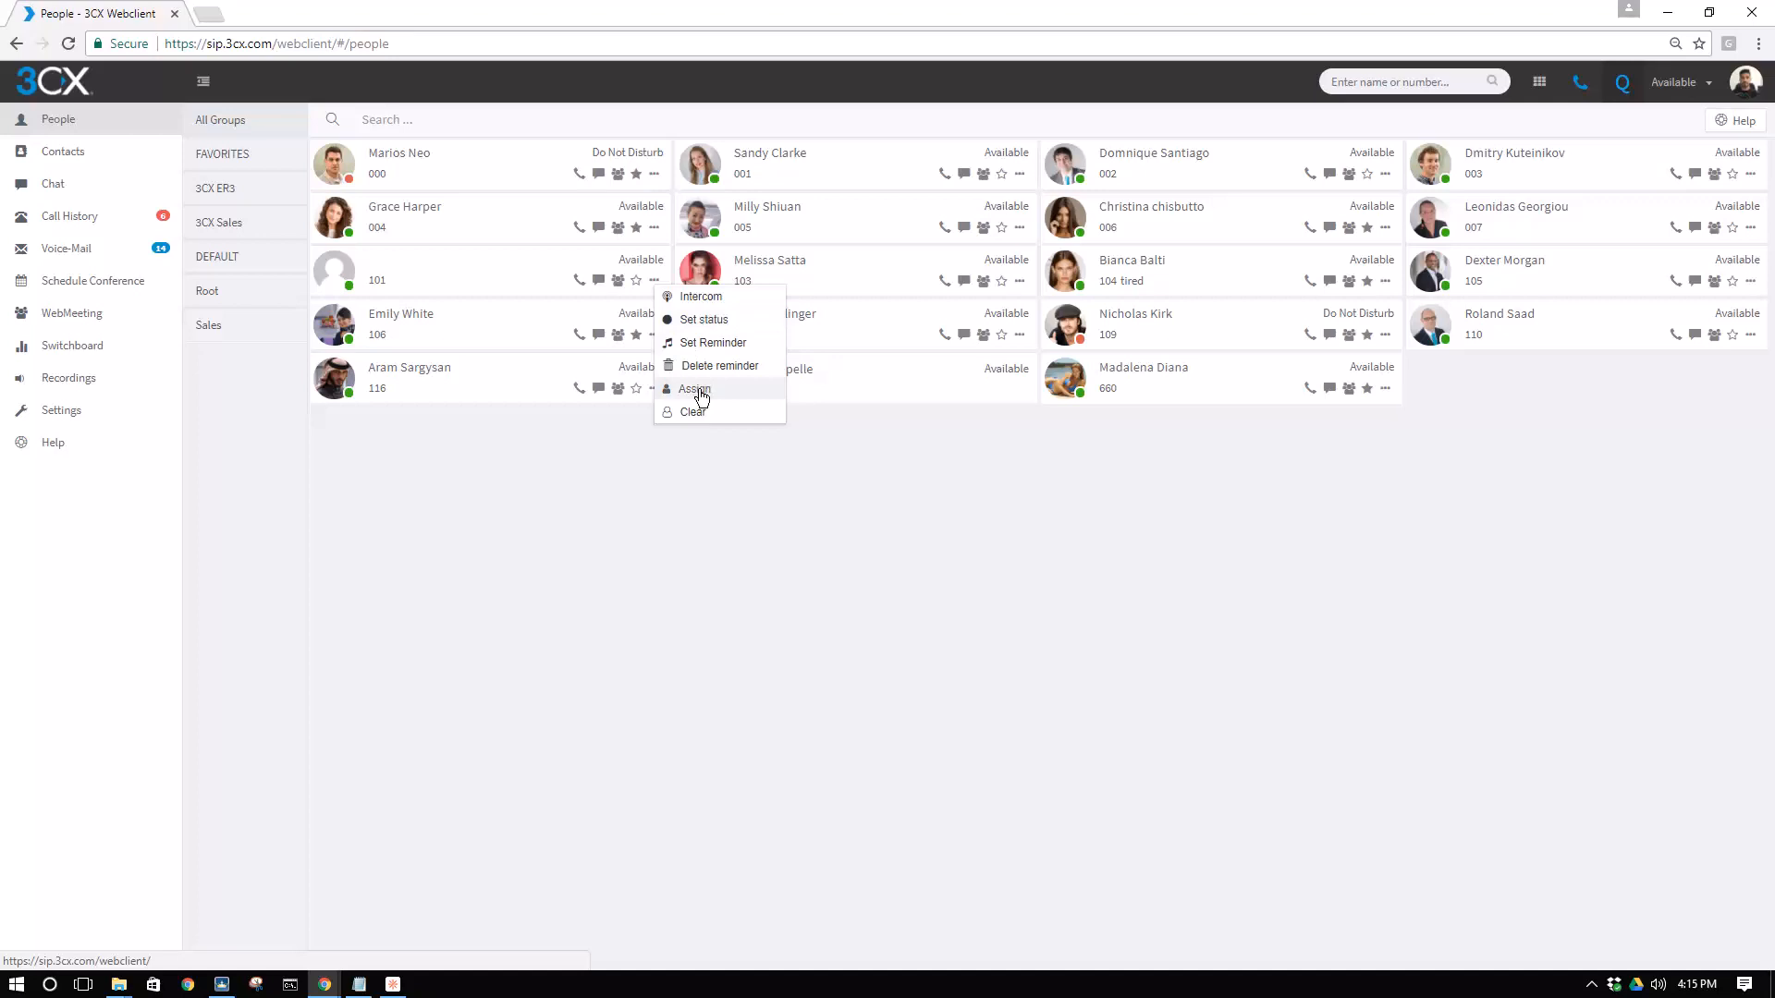
pyautogui.click(696, 388)
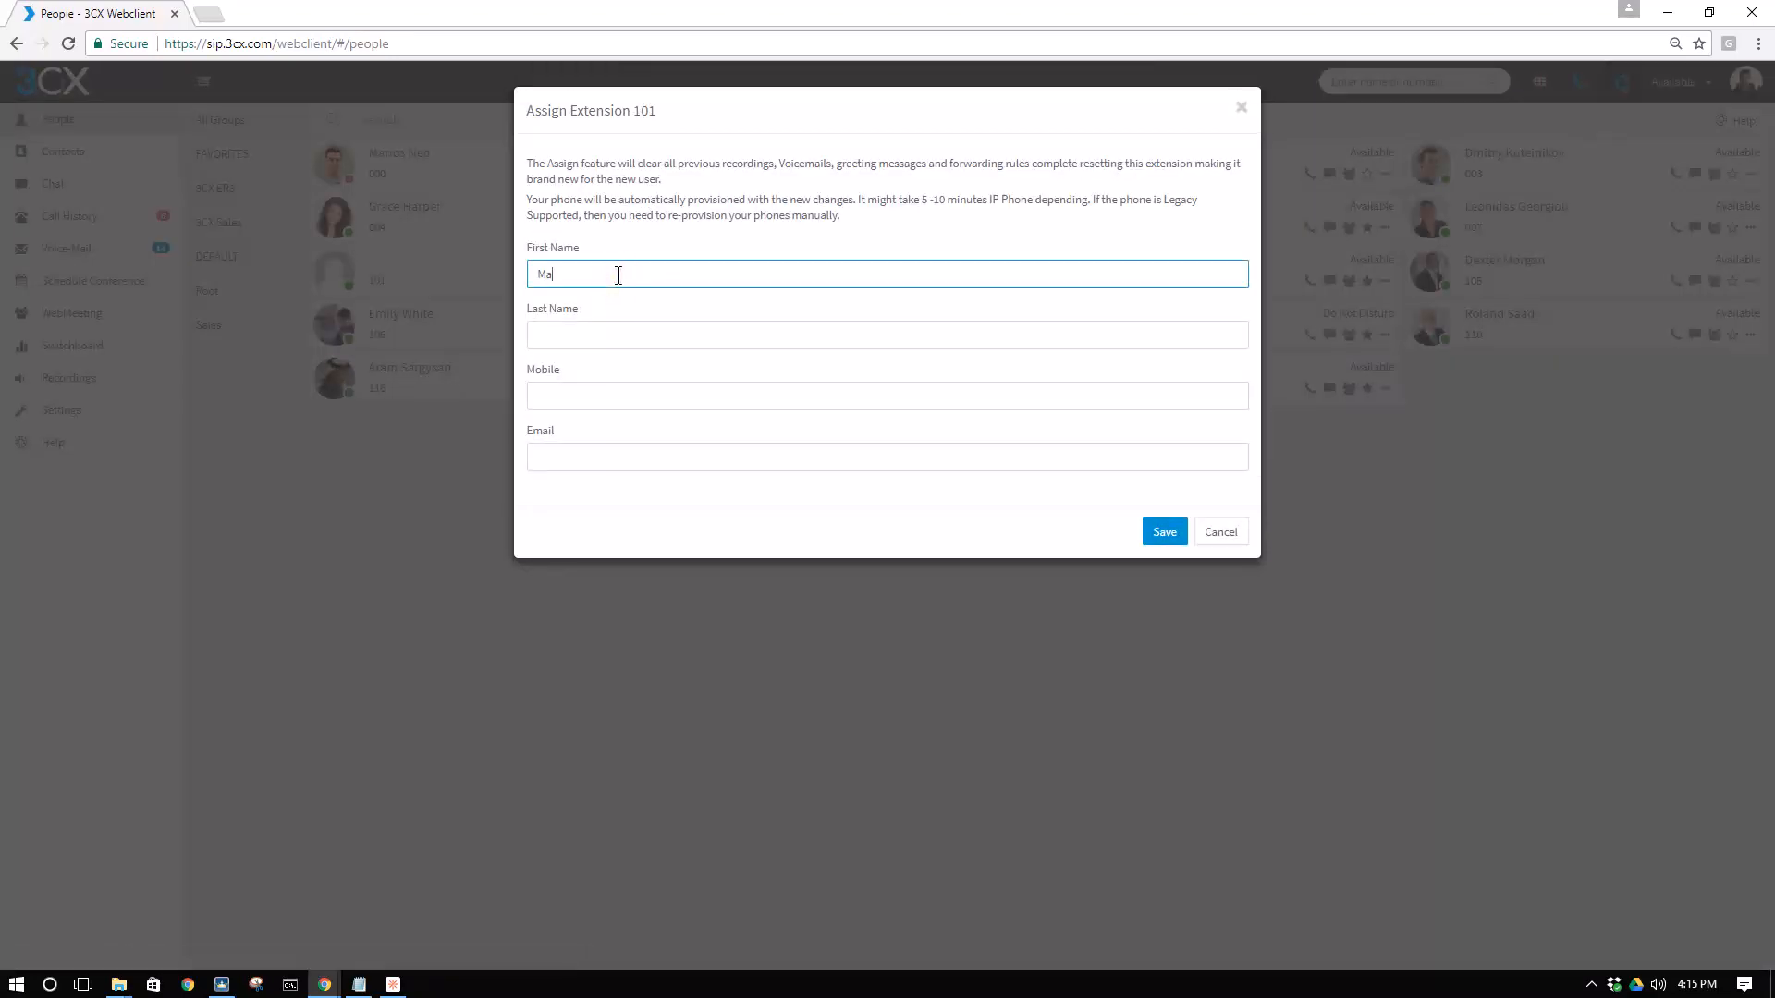
pyautogui.write('Clarke')
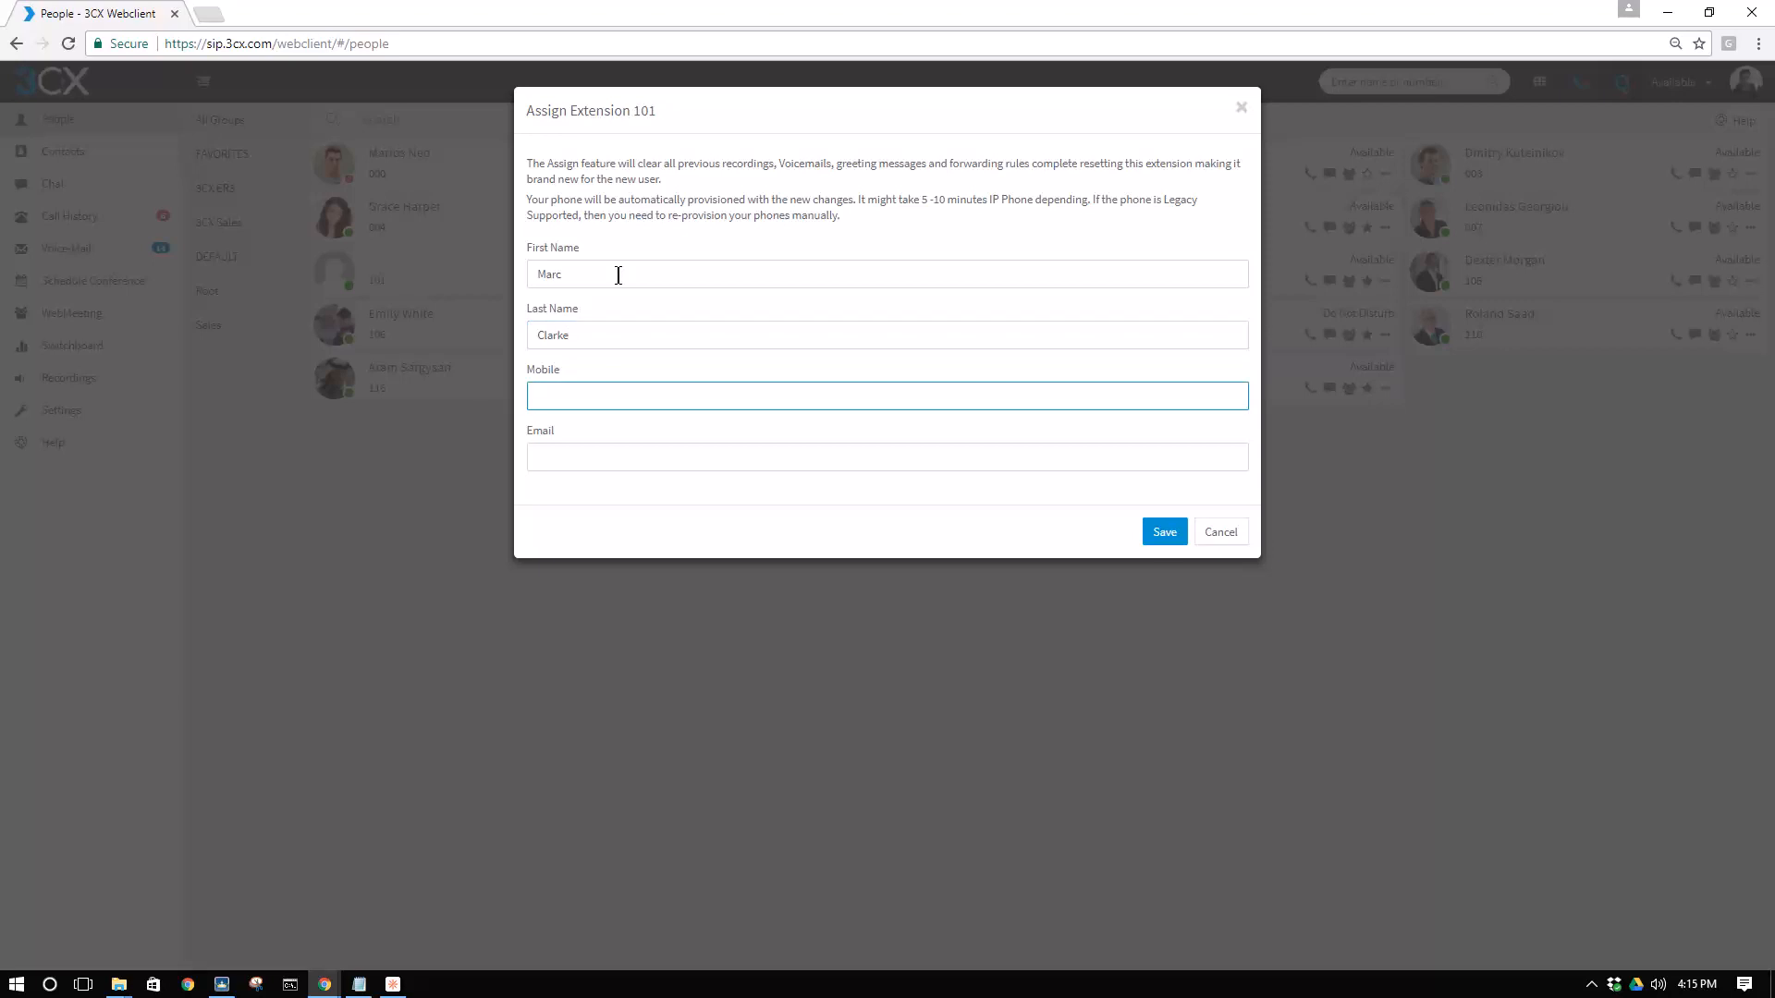
pyautogui.write('845')
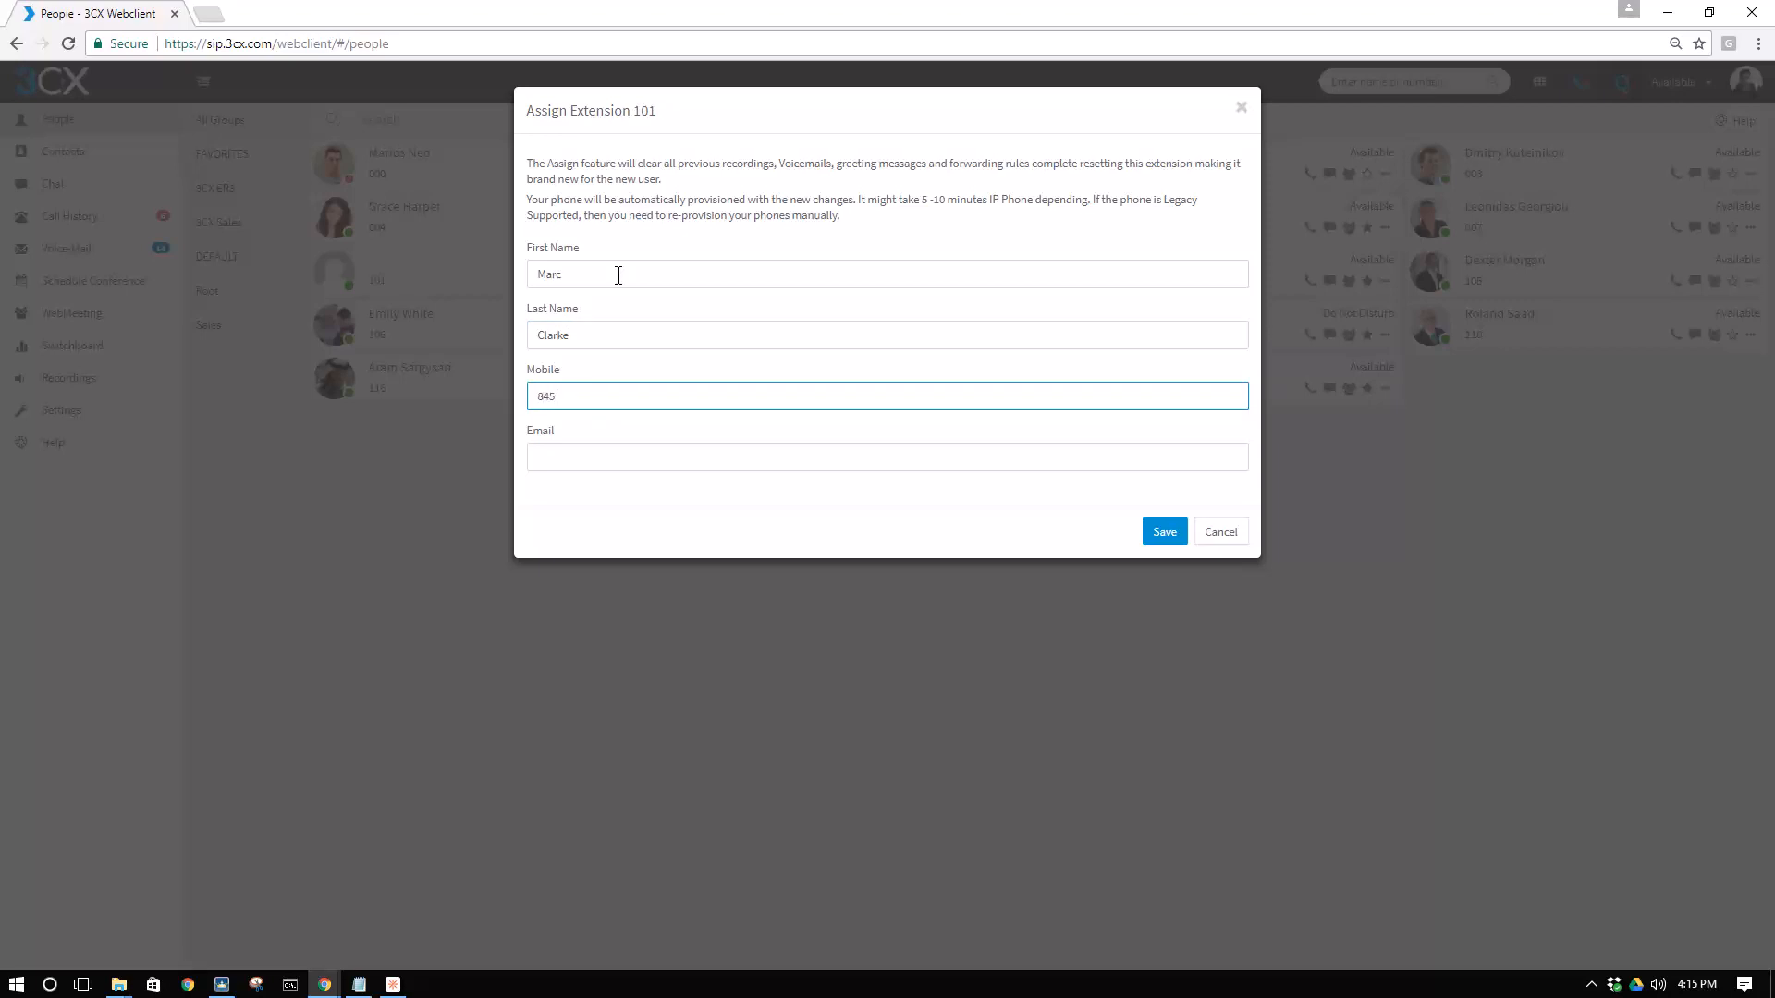
pyautogui.write('123 142')
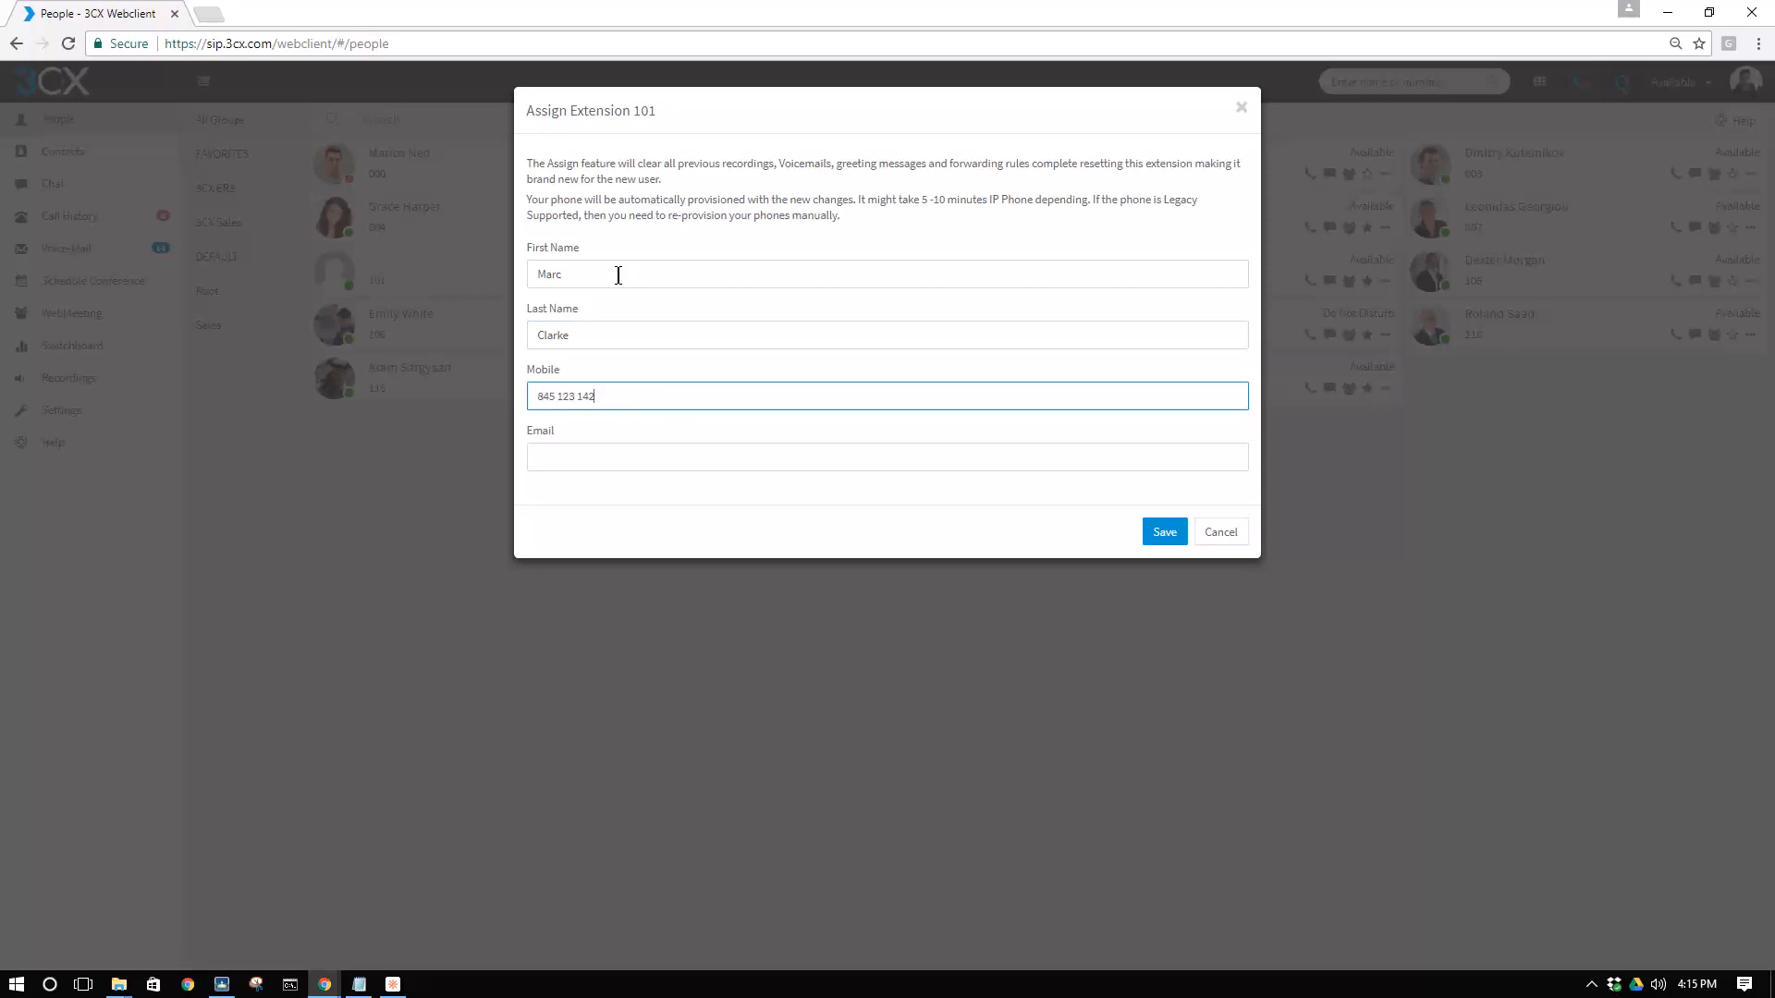
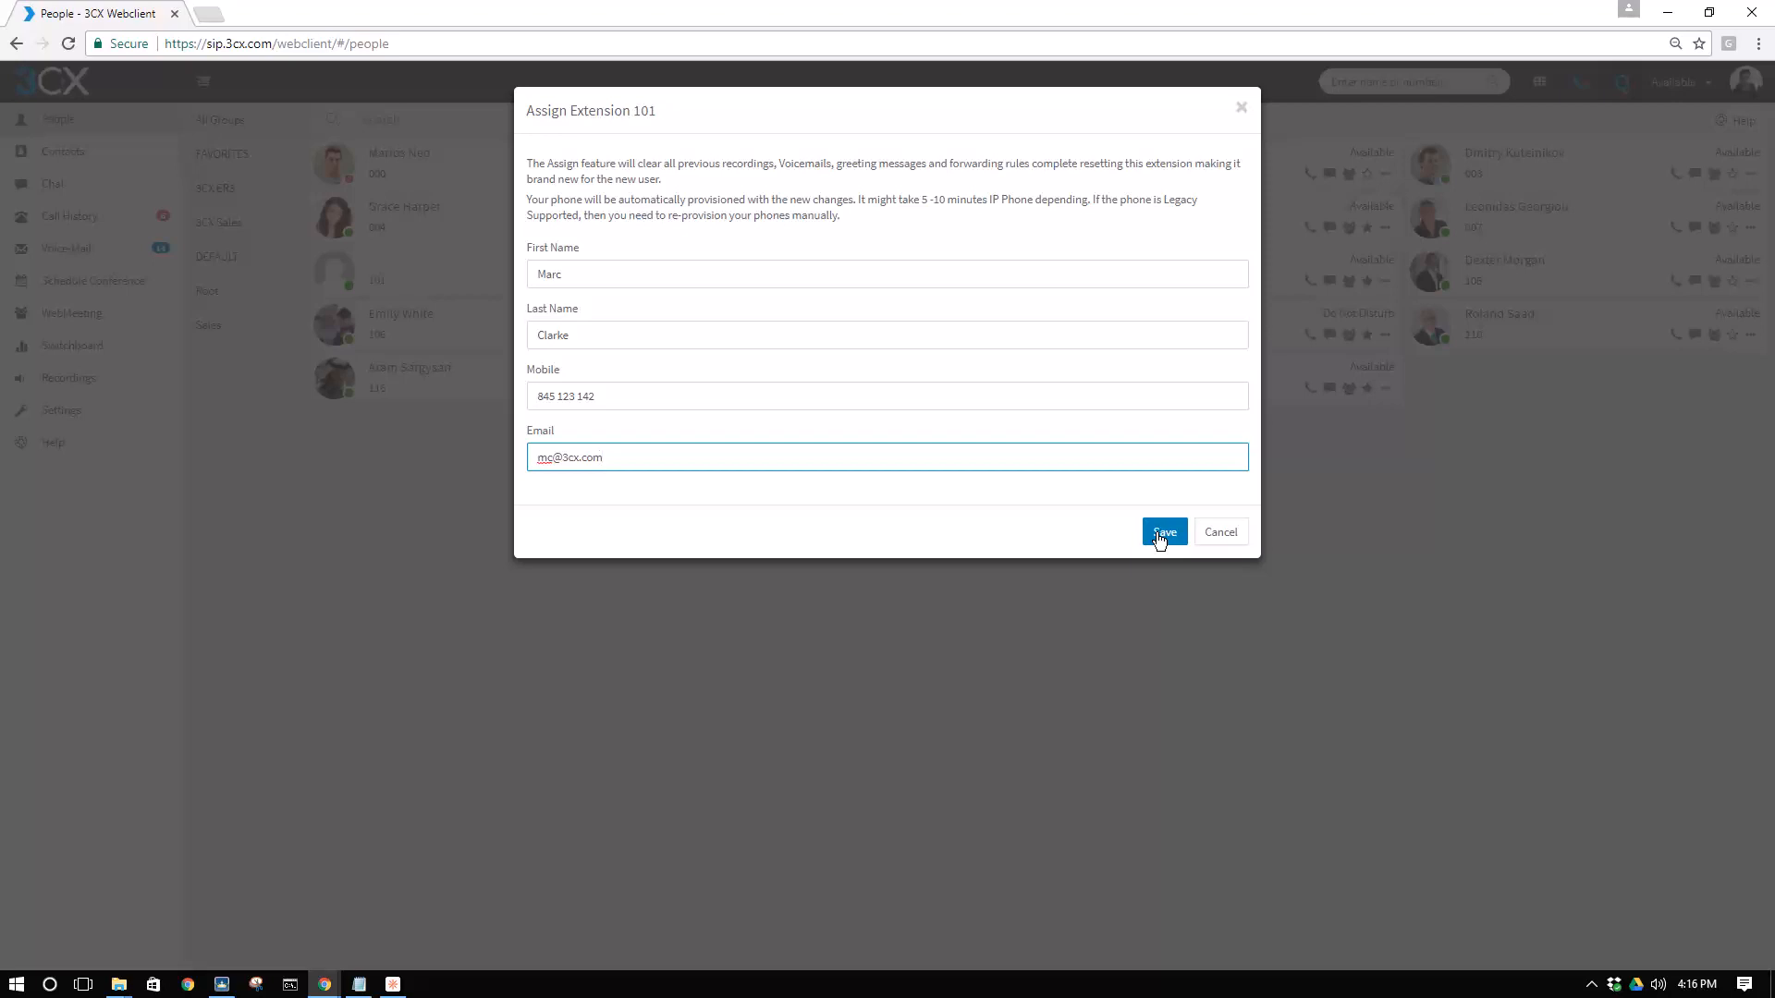
pyautogui.click(1165, 532)
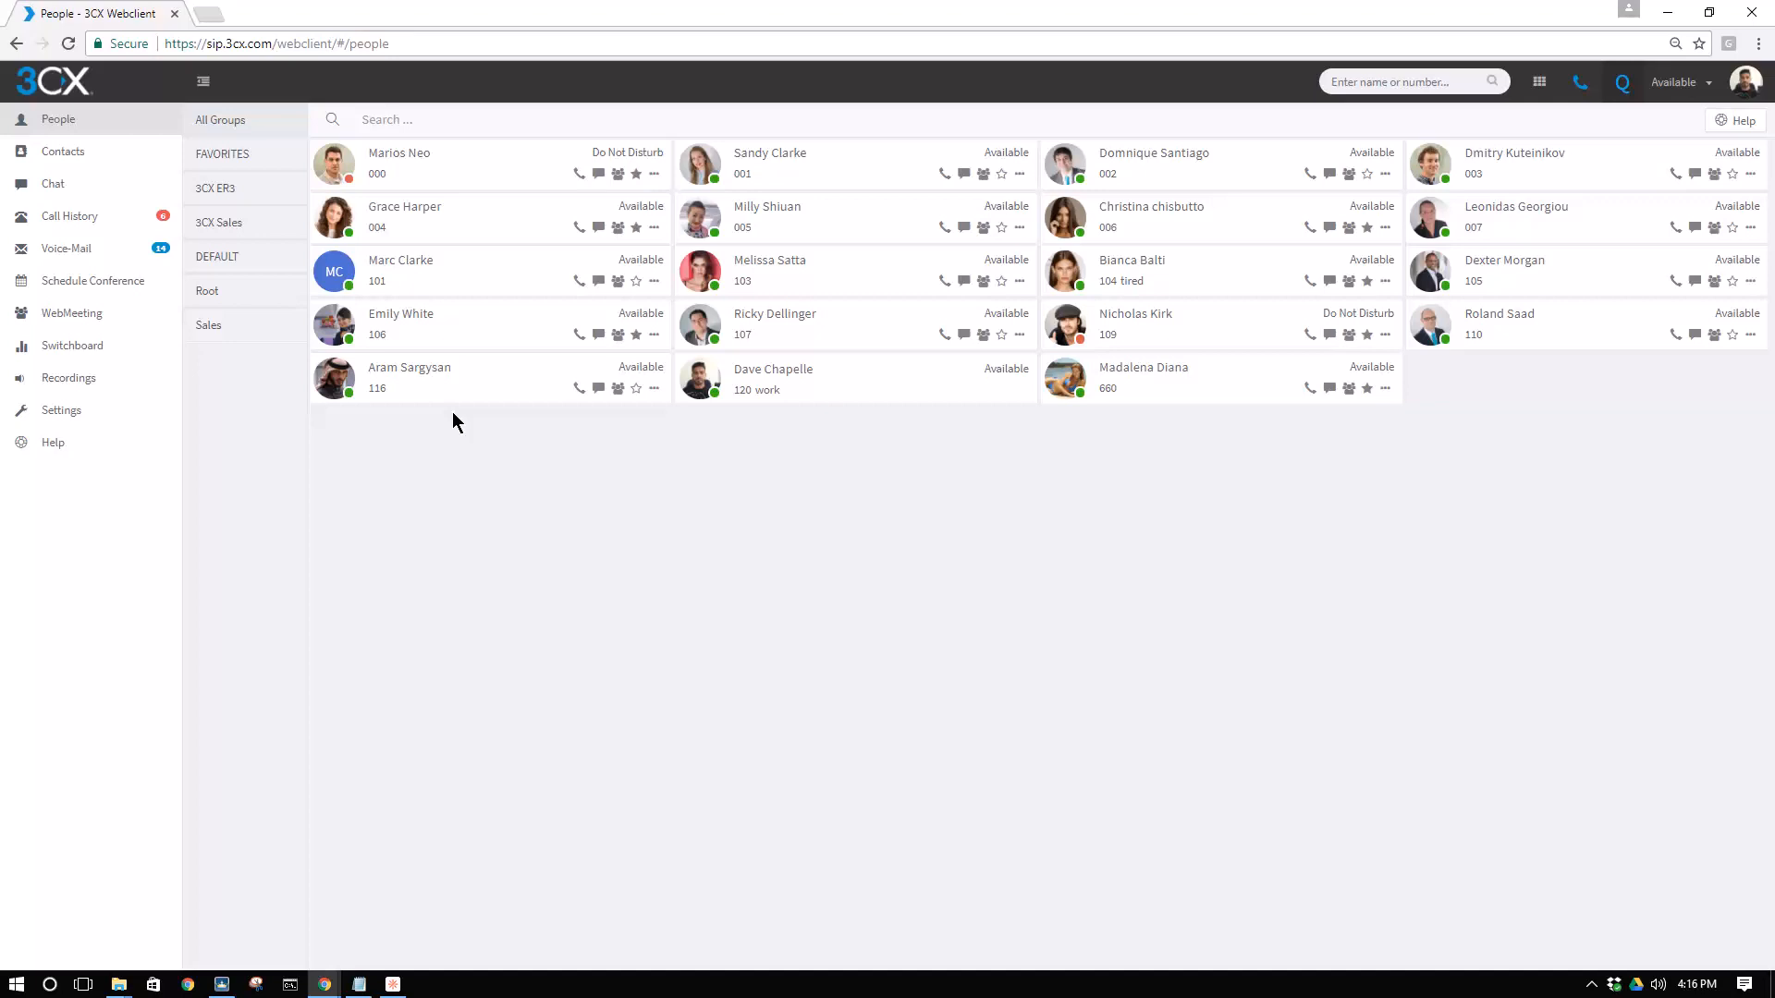
pyautogui.moveTo(644, 268)
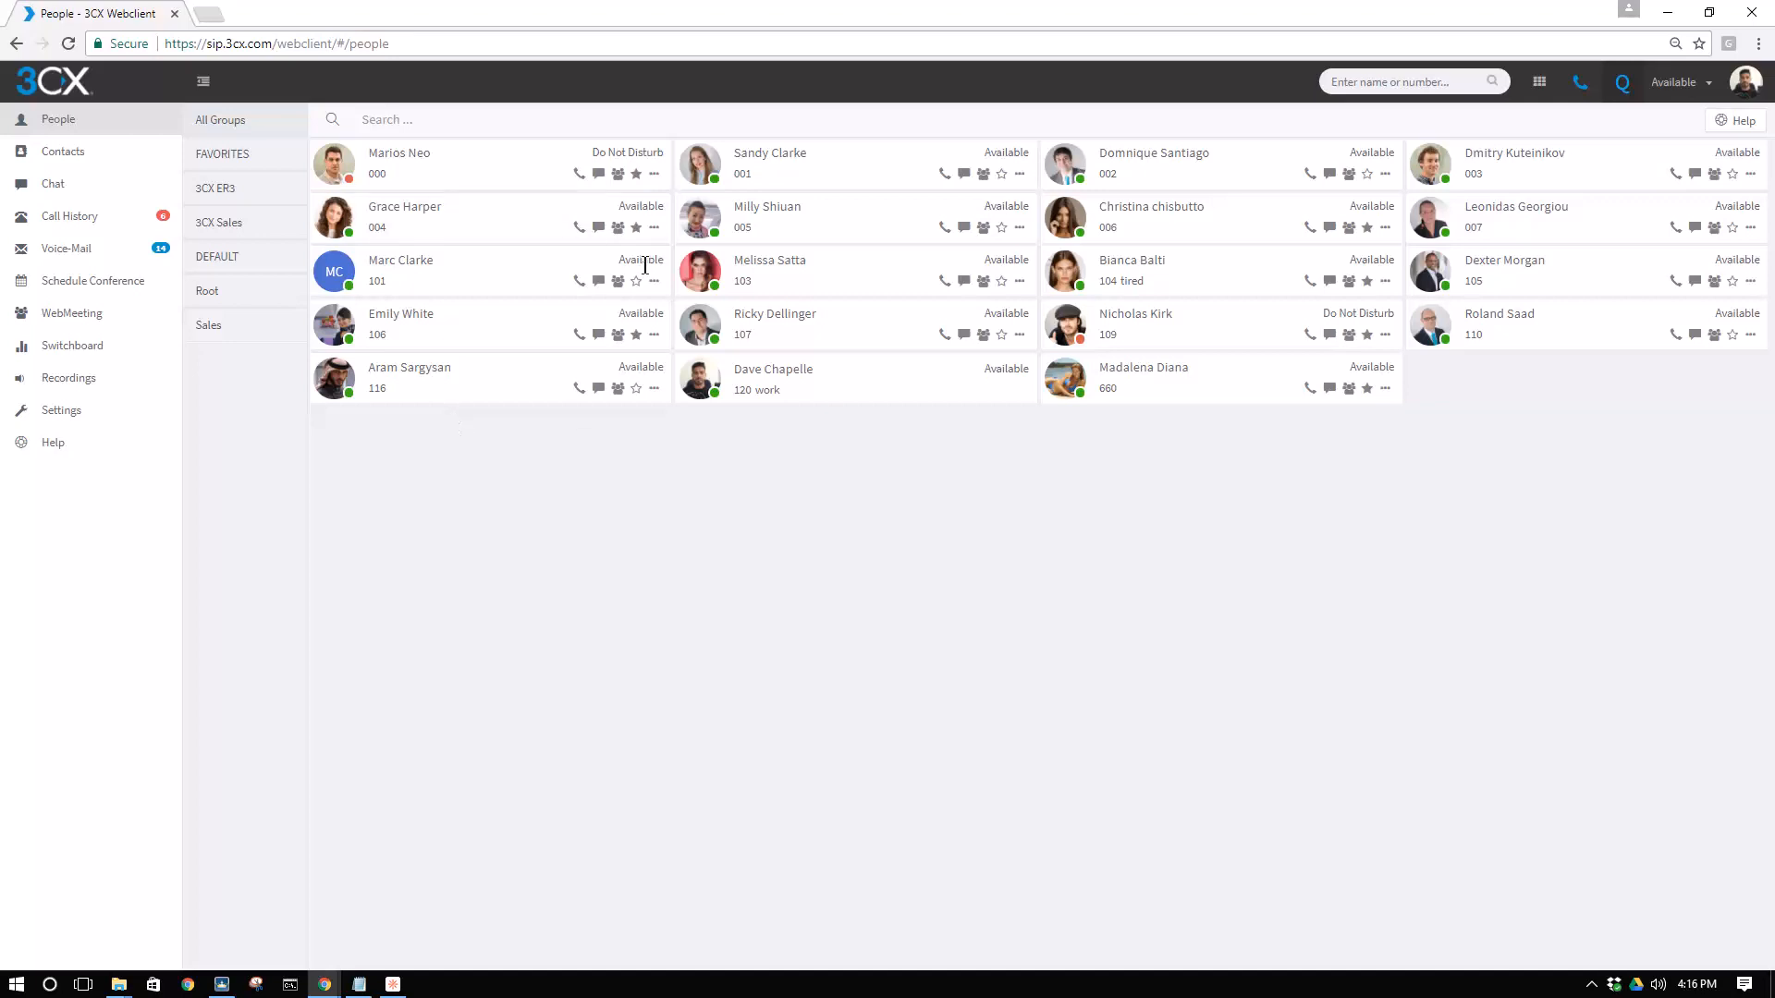
pyautogui.moveTo(654, 283)
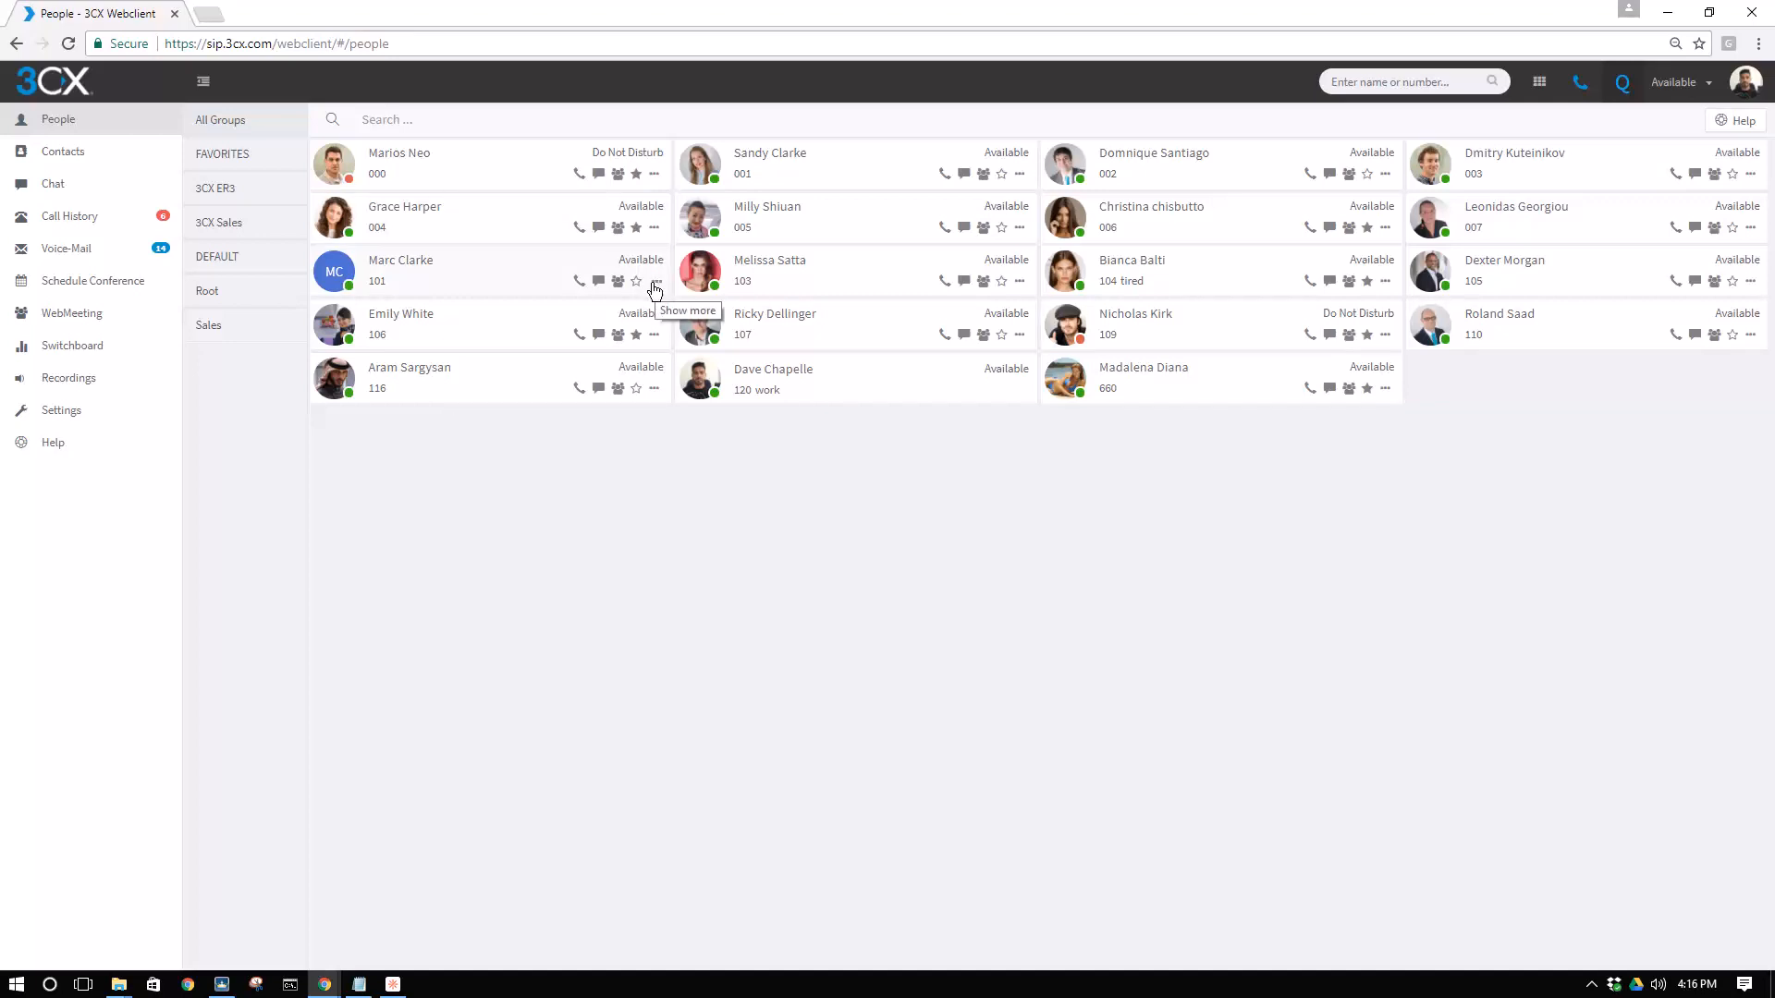
pyautogui.click(654, 282)
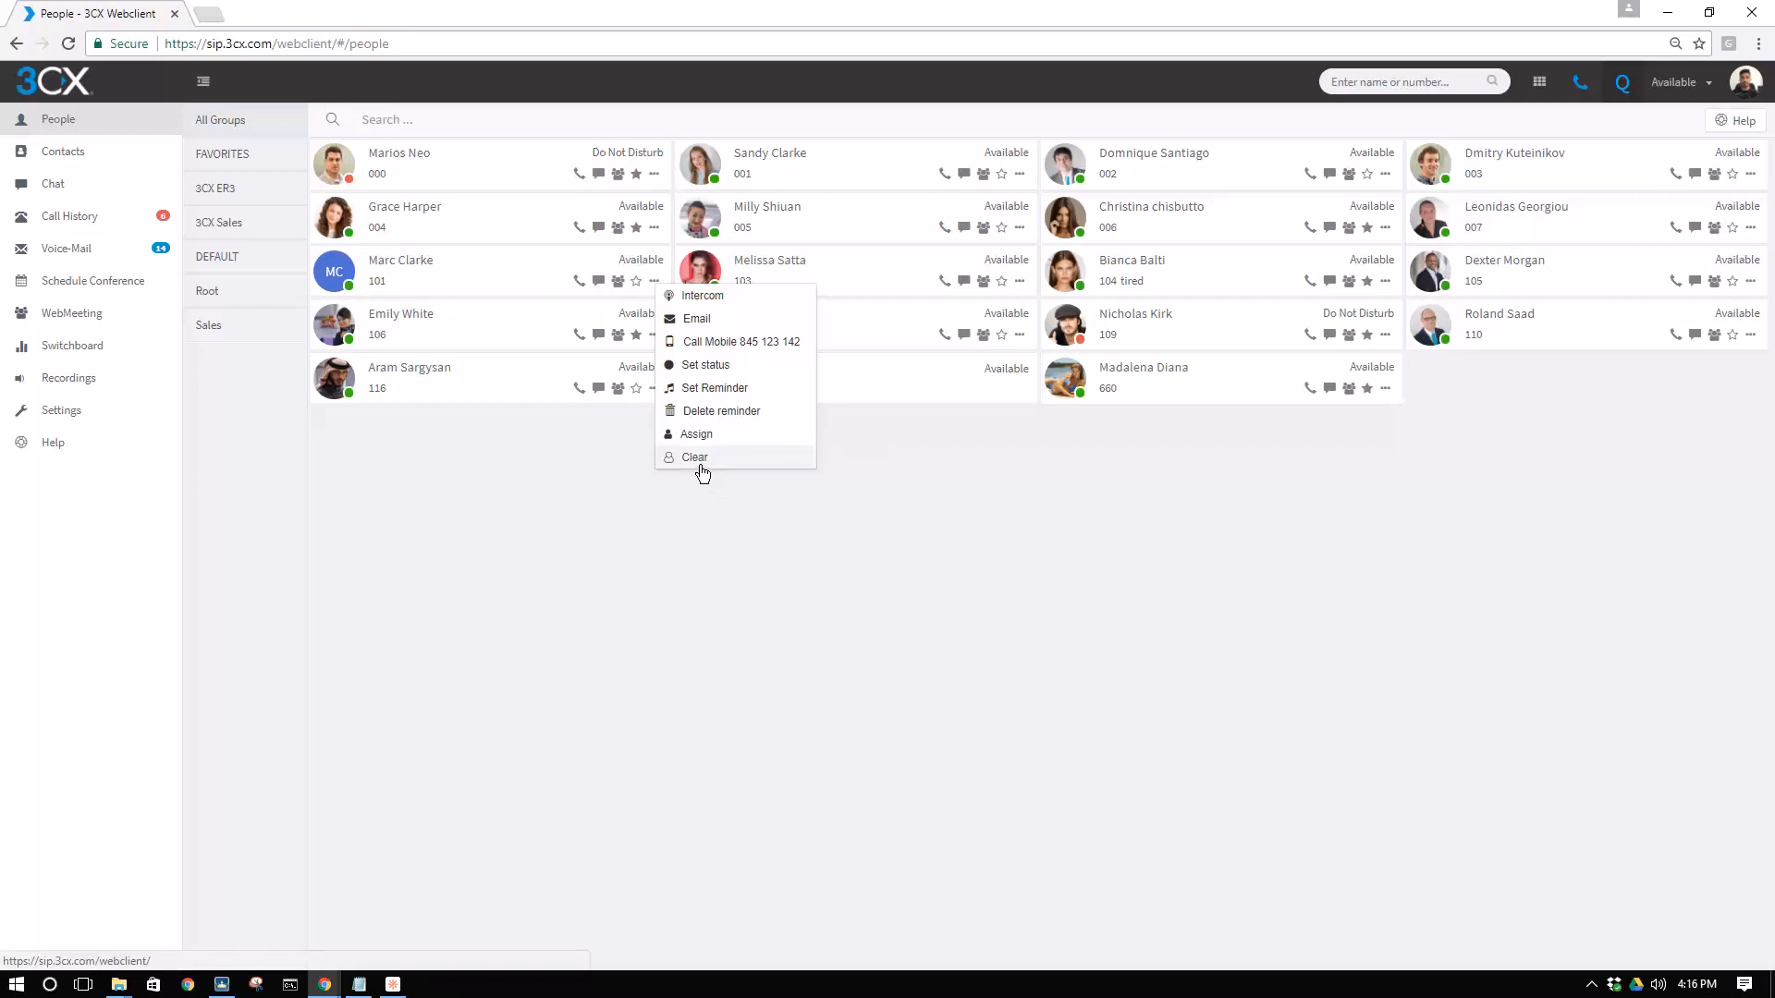
pyautogui.click(694, 456)
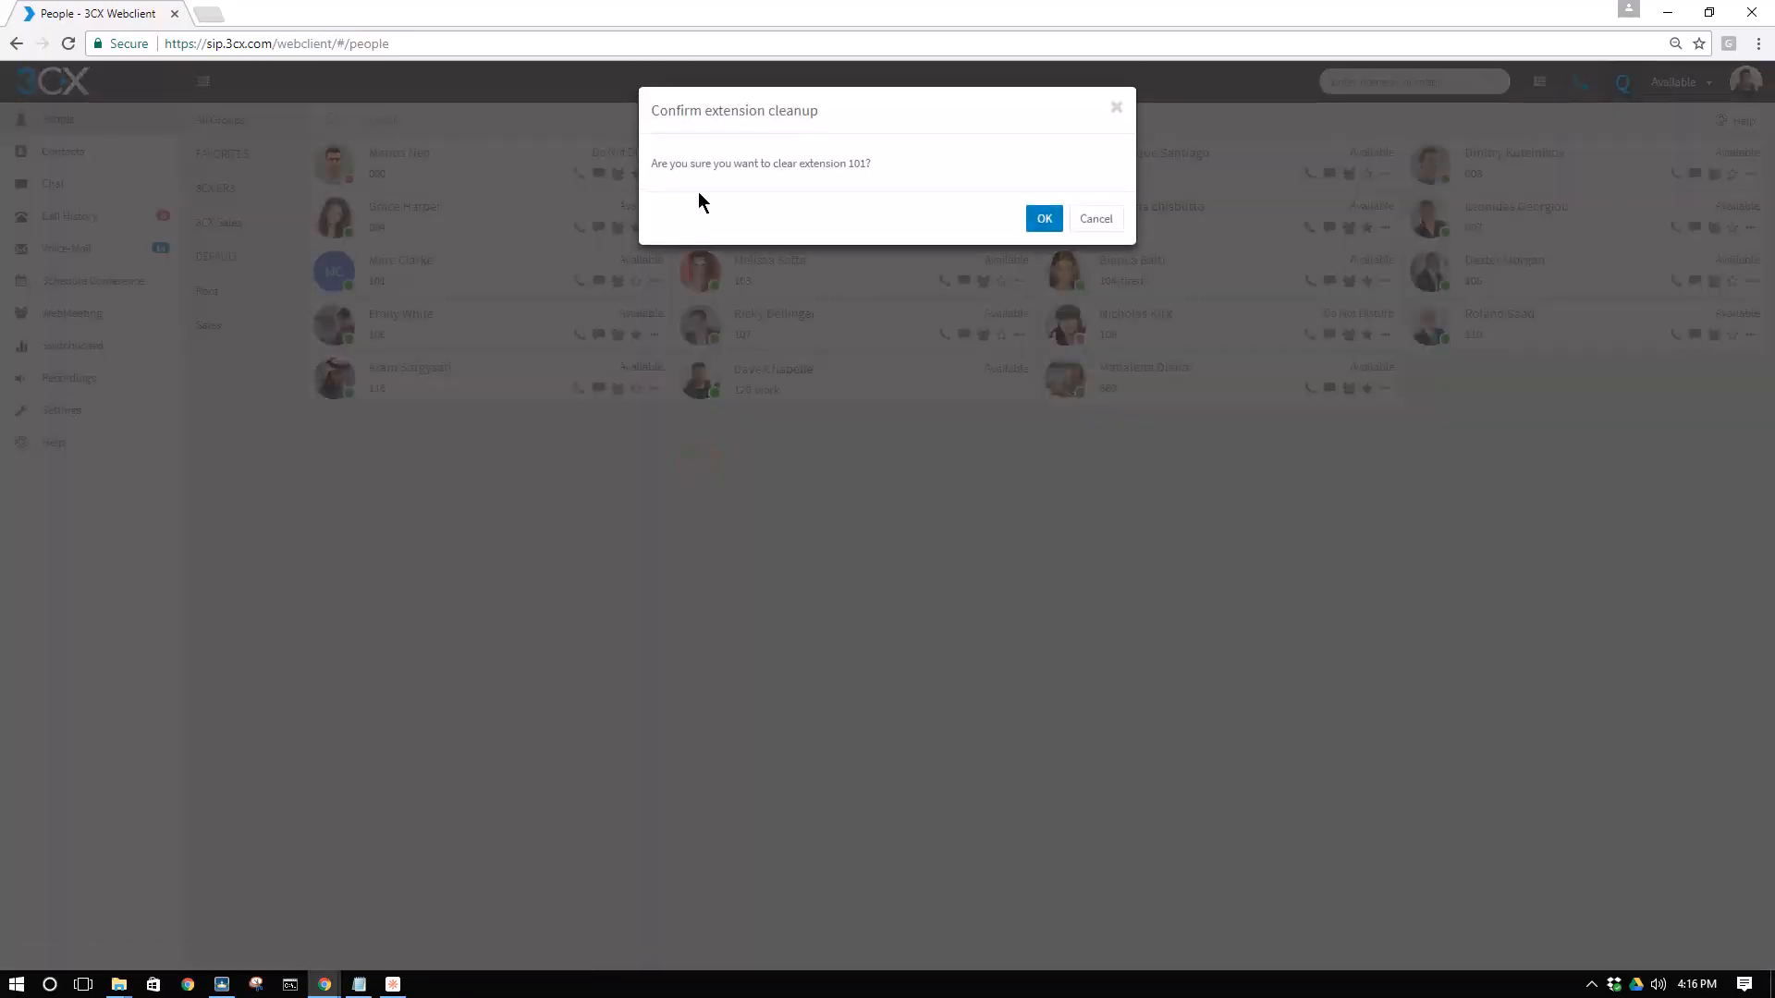
pyautogui.click(1044, 218)
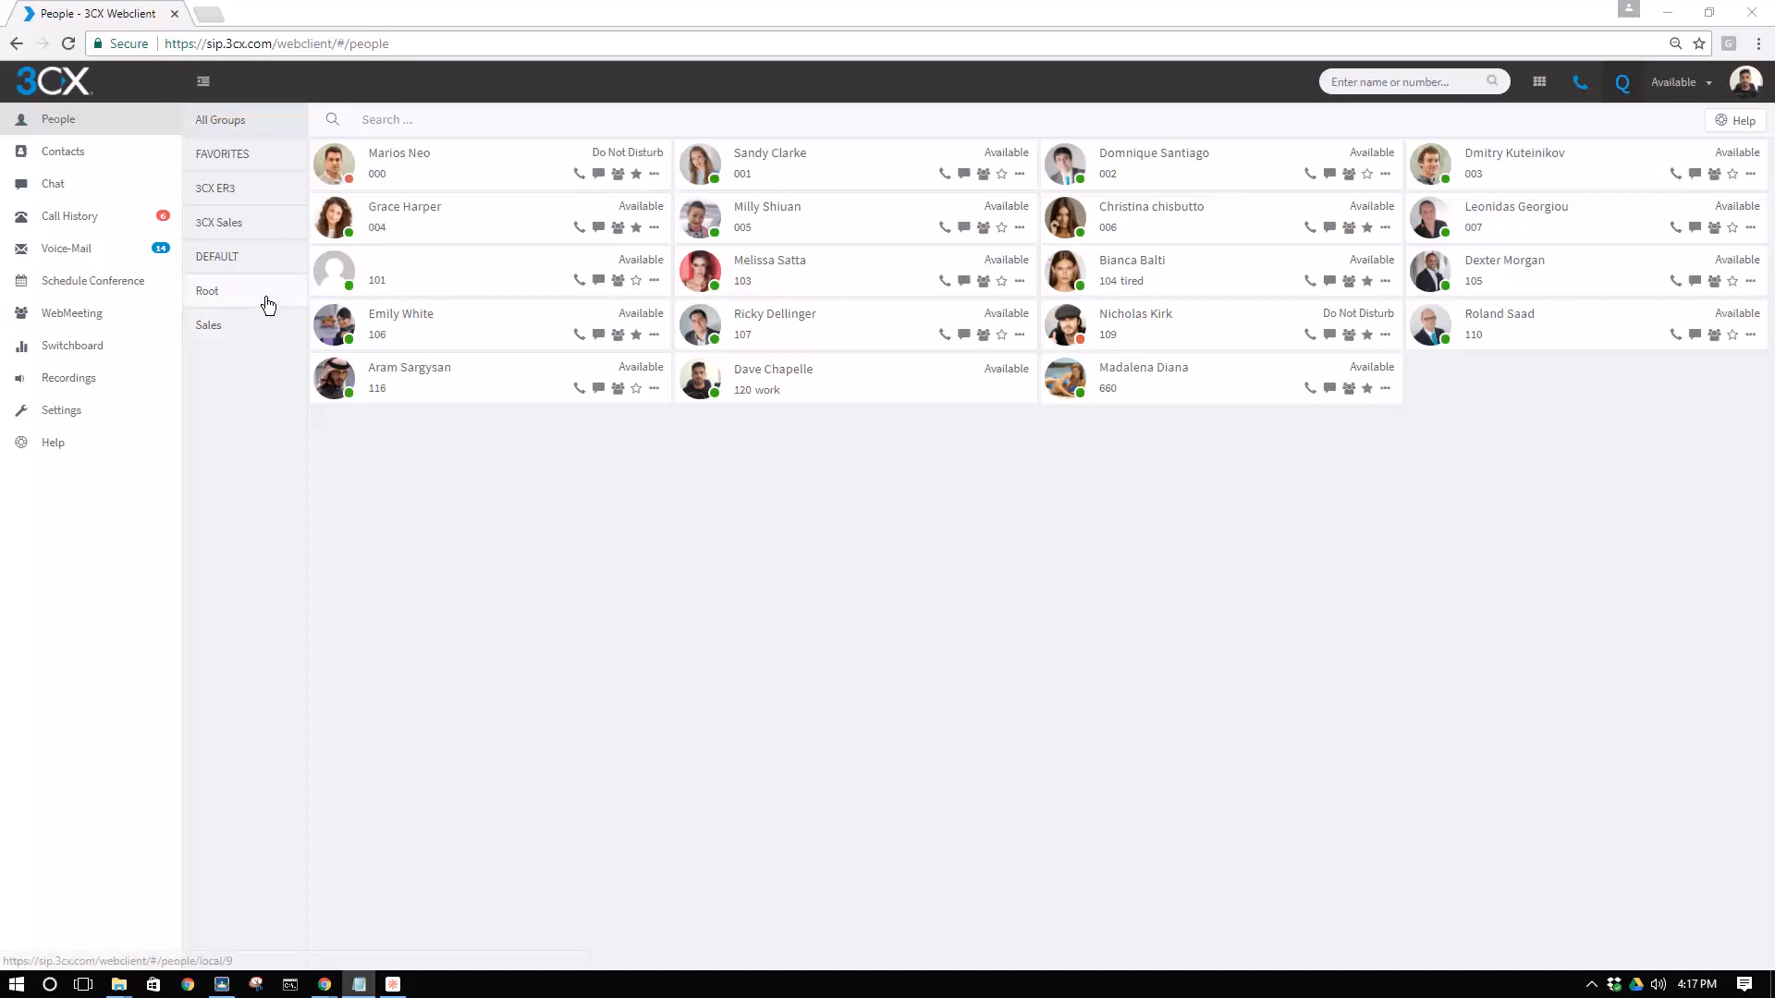
pyautogui.moveTo(441, 162)
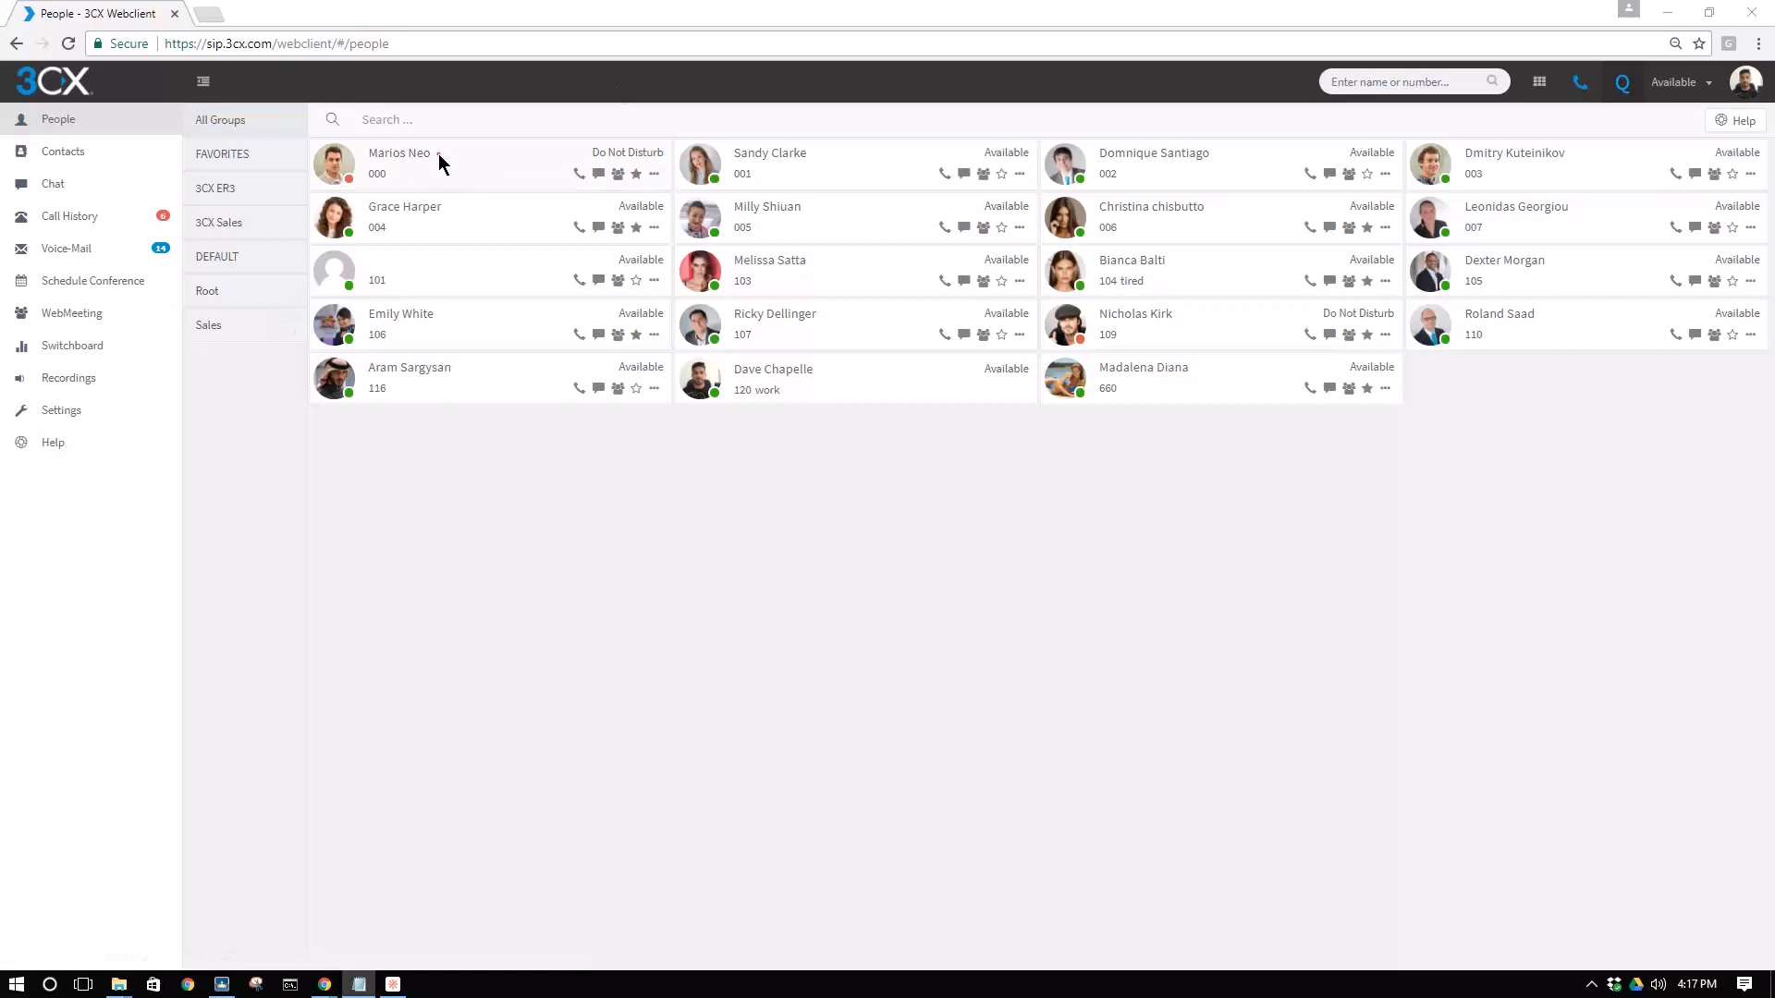
pyautogui.moveTo(670, 181)
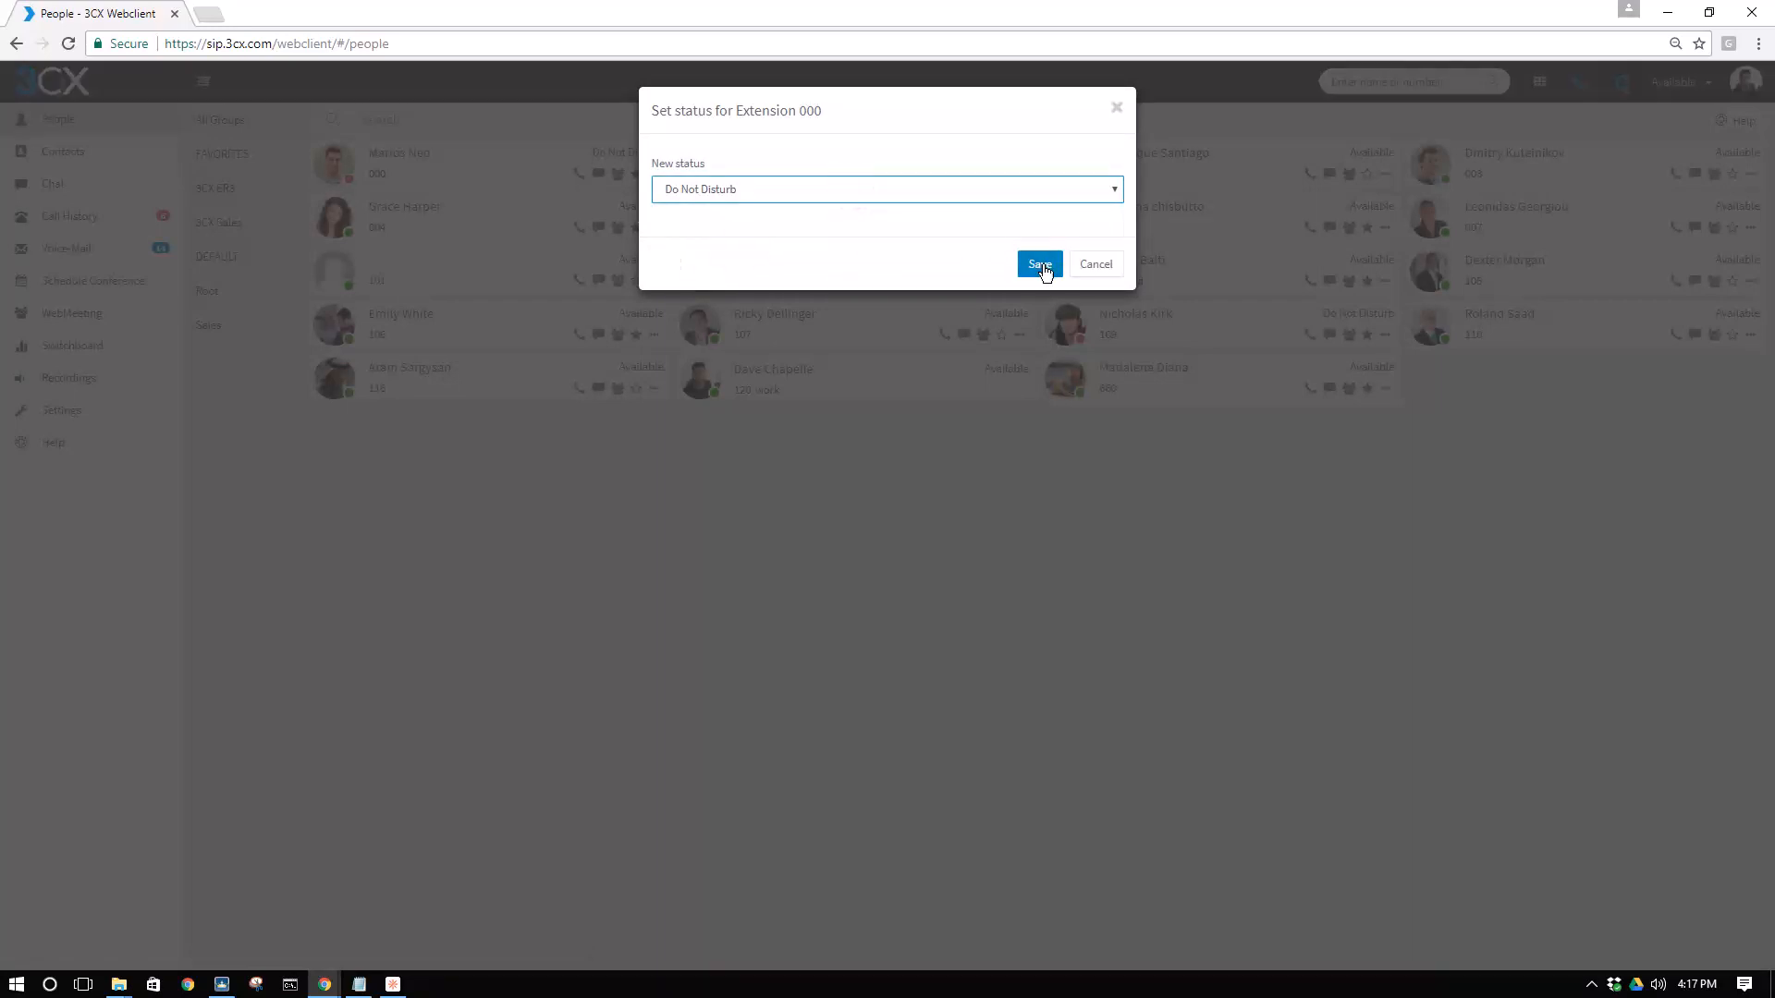
# Save Do Not Disturb as the status for extension 000.
pyautogui.click(1039, 263)
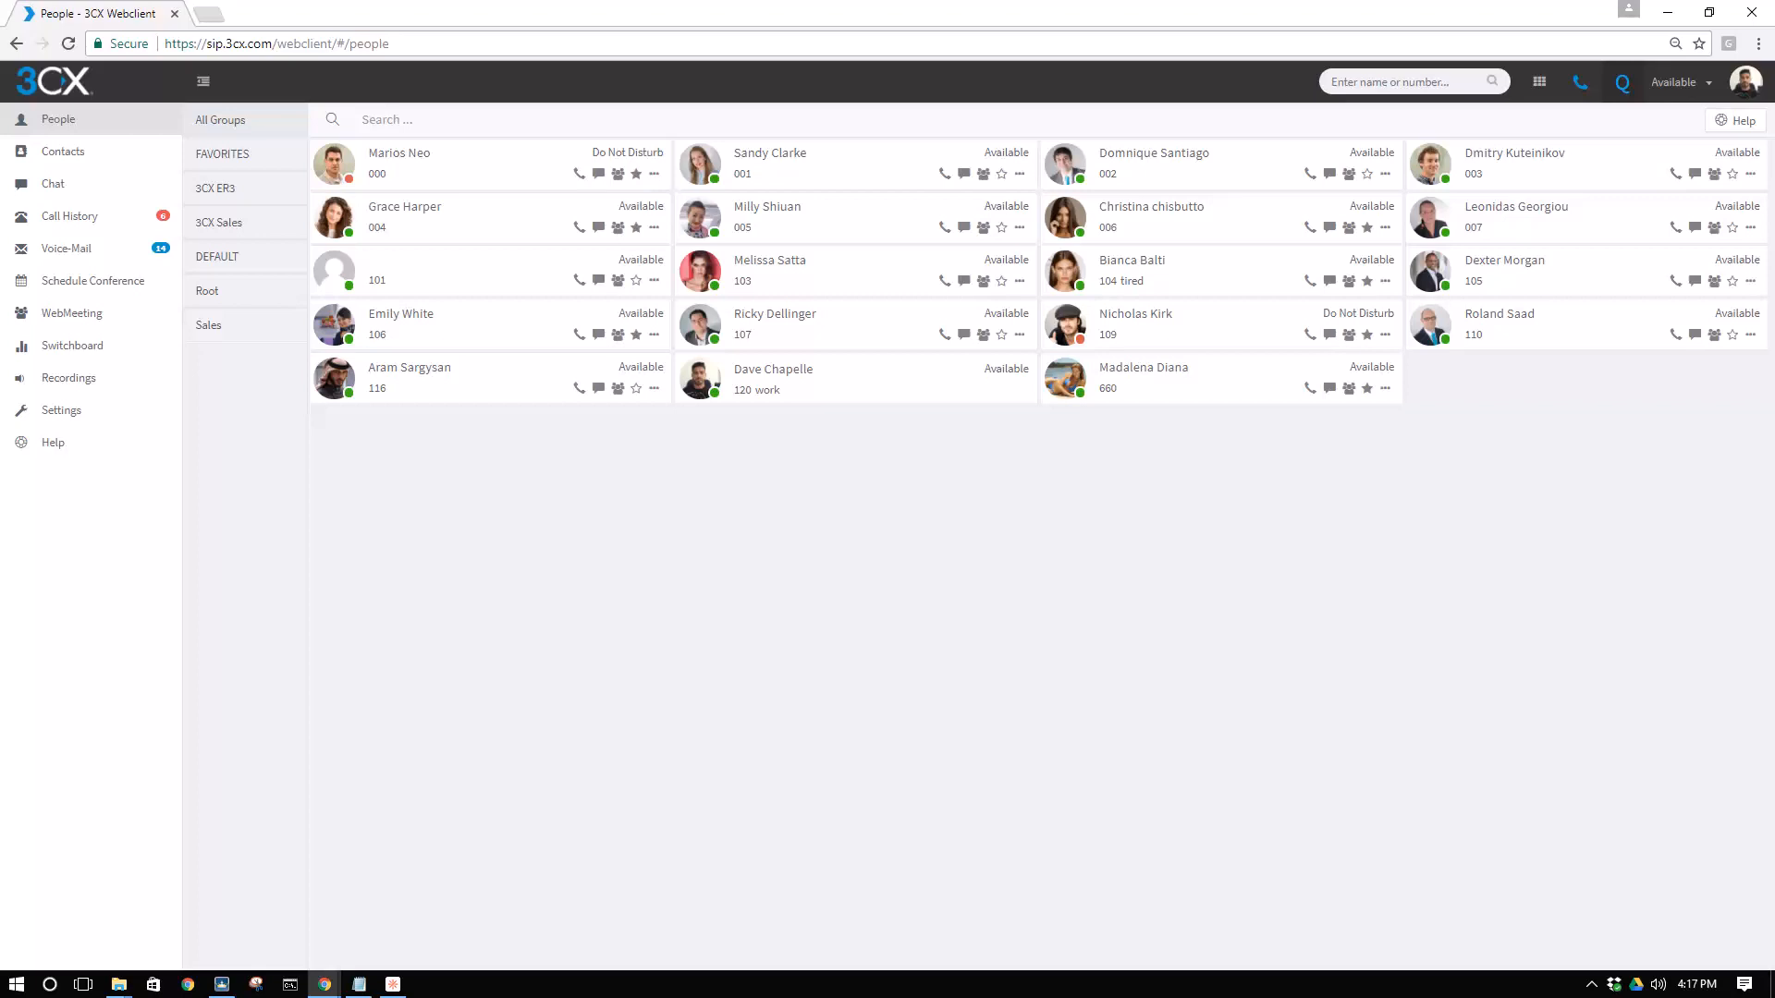
pyautogui.moveTo(661, 336)
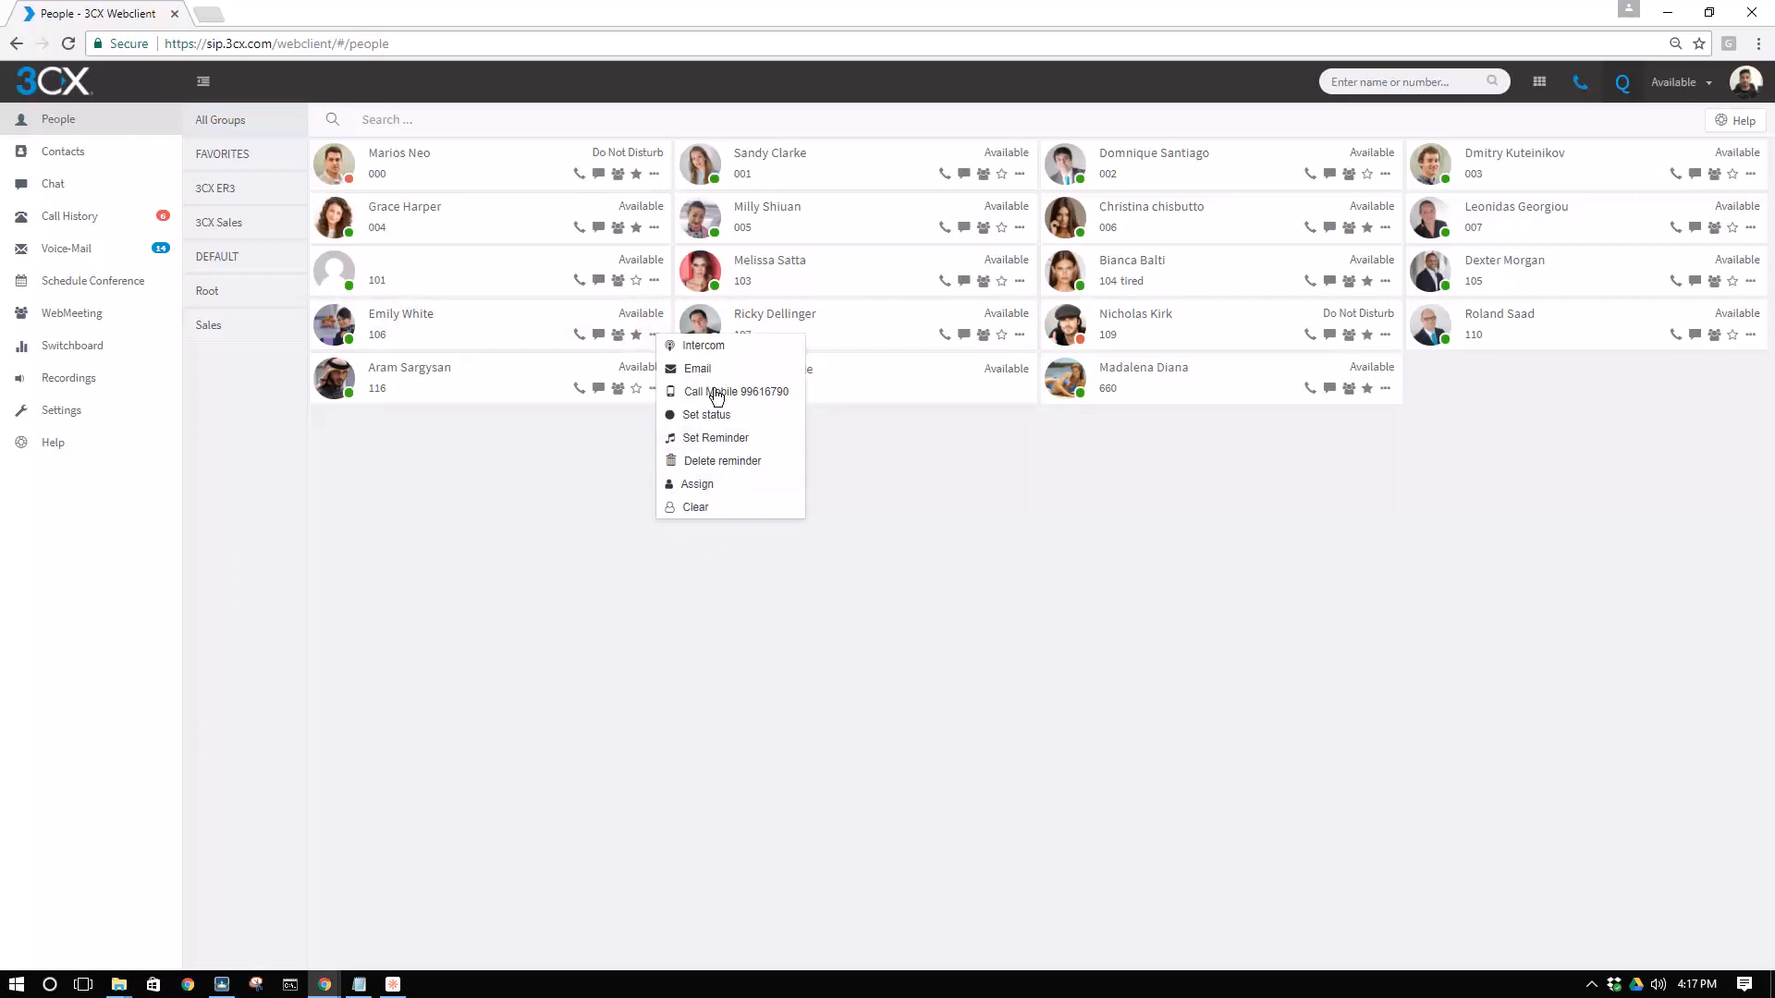
# Start a reminder for extension 106 on 08/01/2017, nudging the time to 04:18 PM.
pyautogui.click(716, 437)
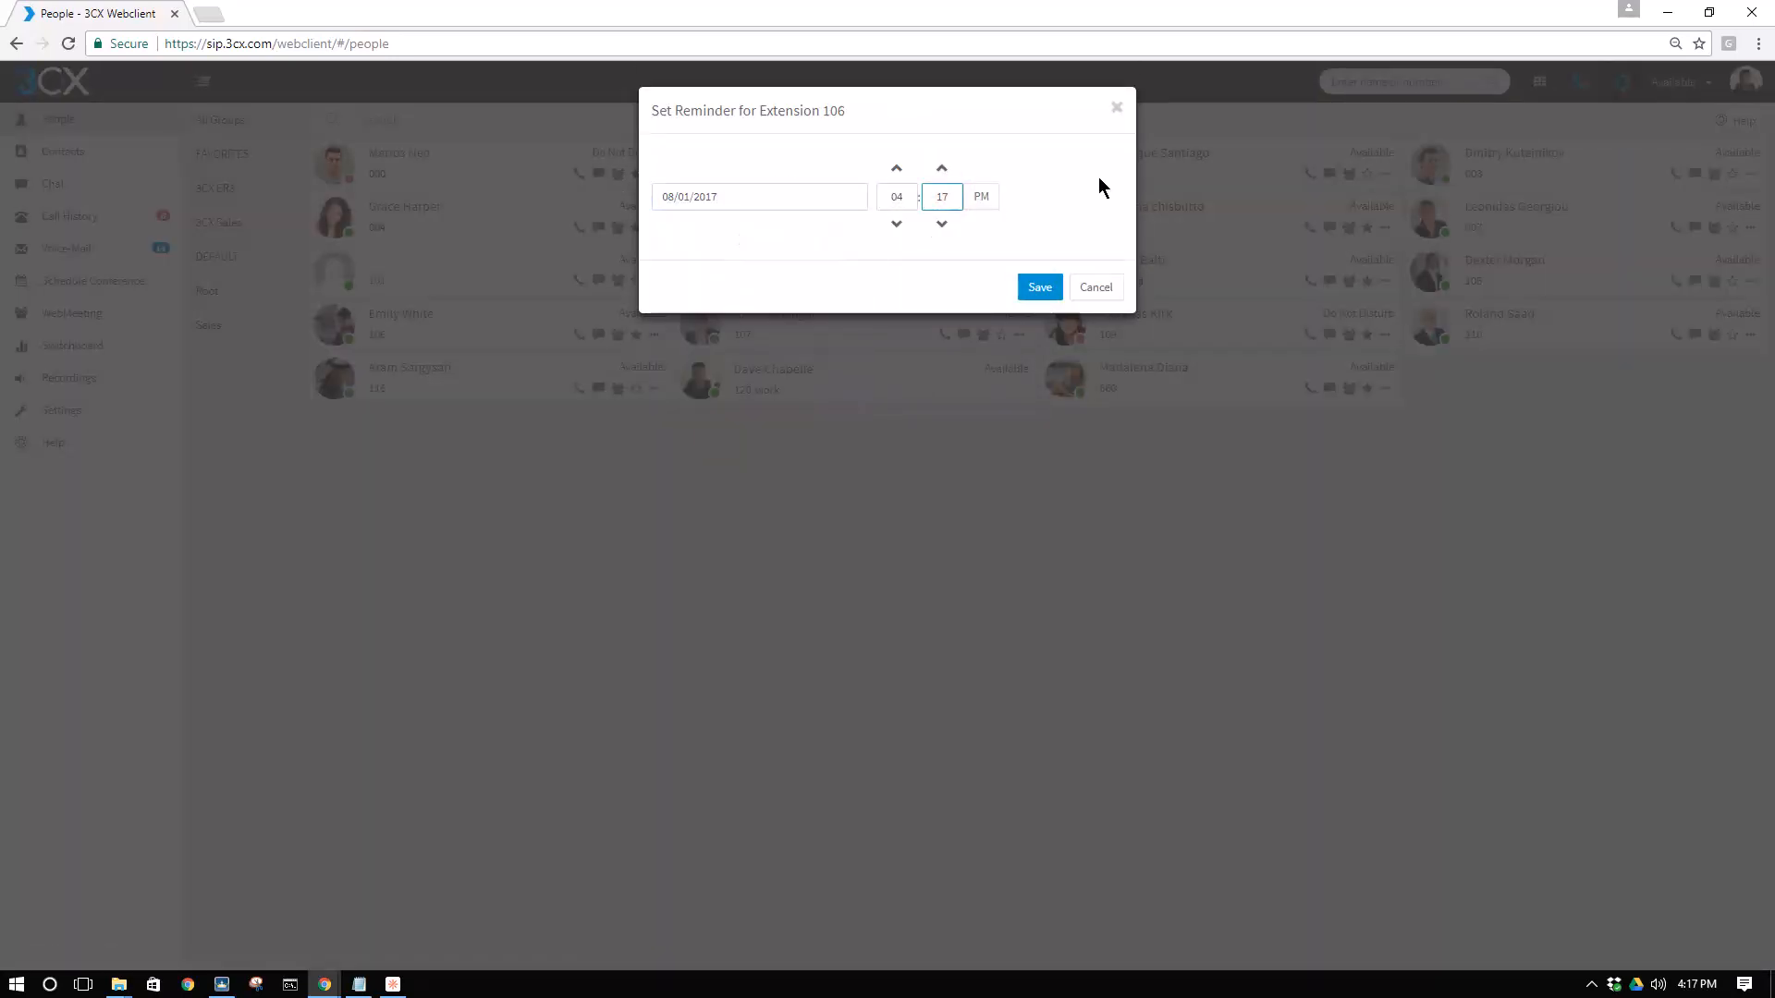
pyautogui.click(941, 167)
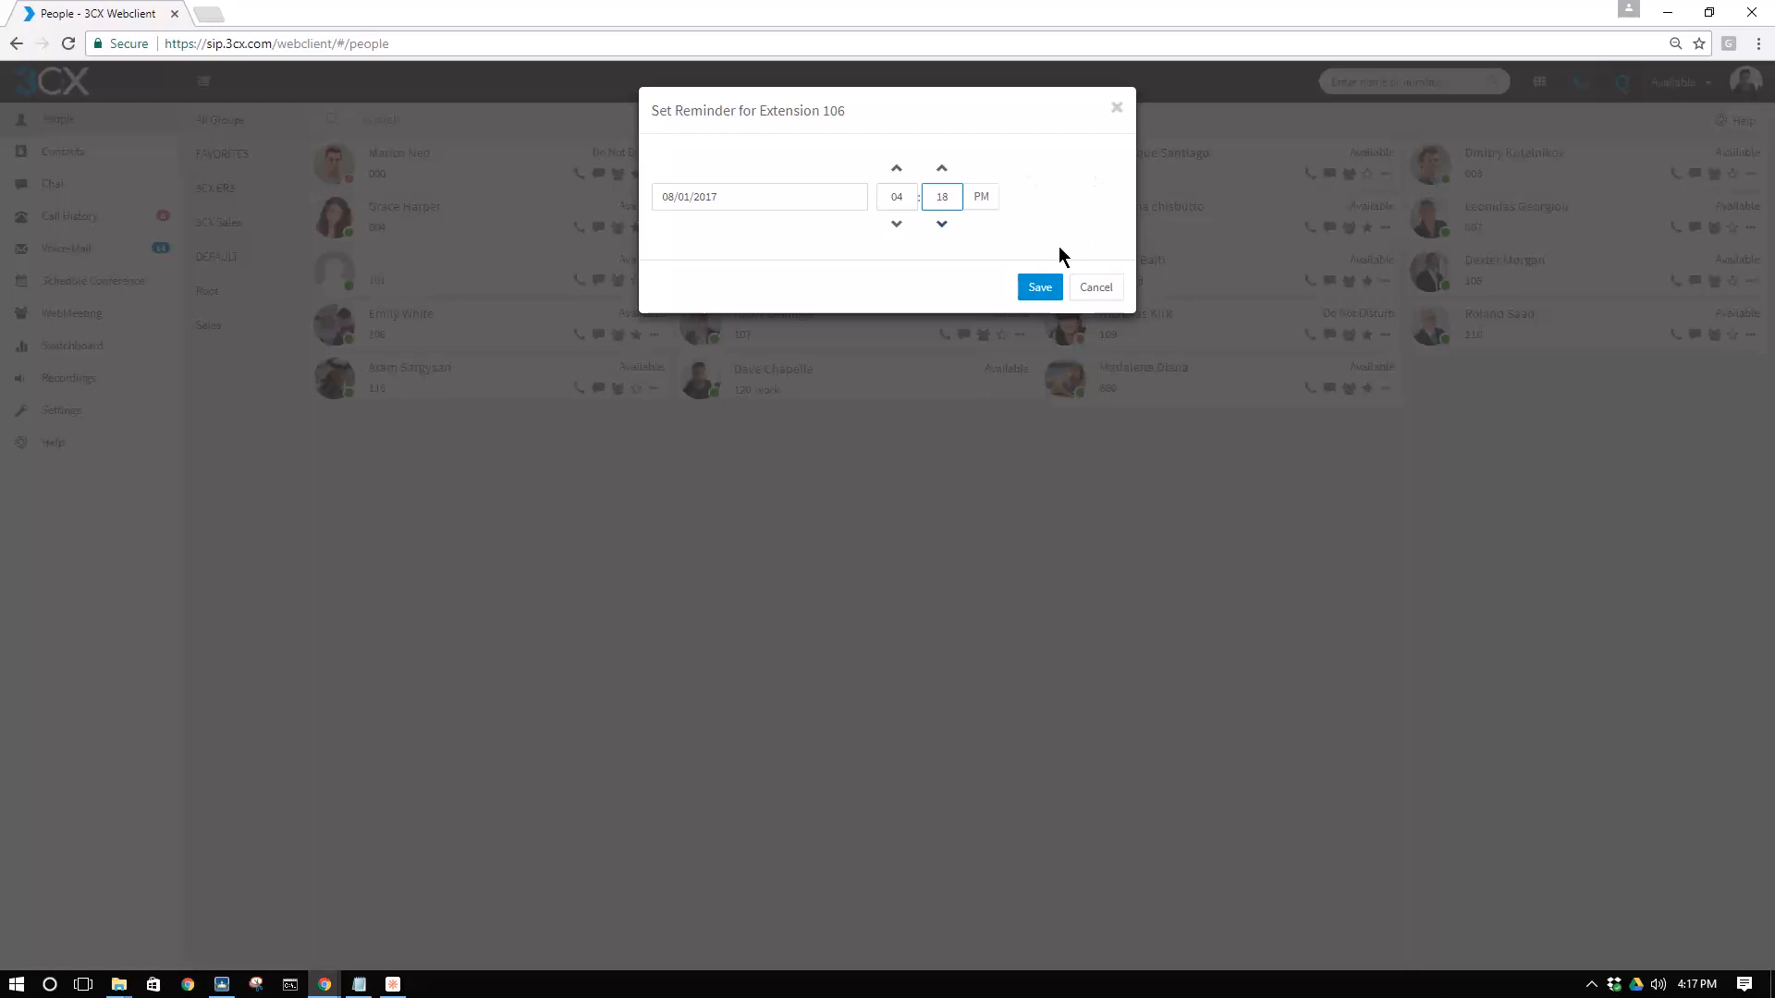